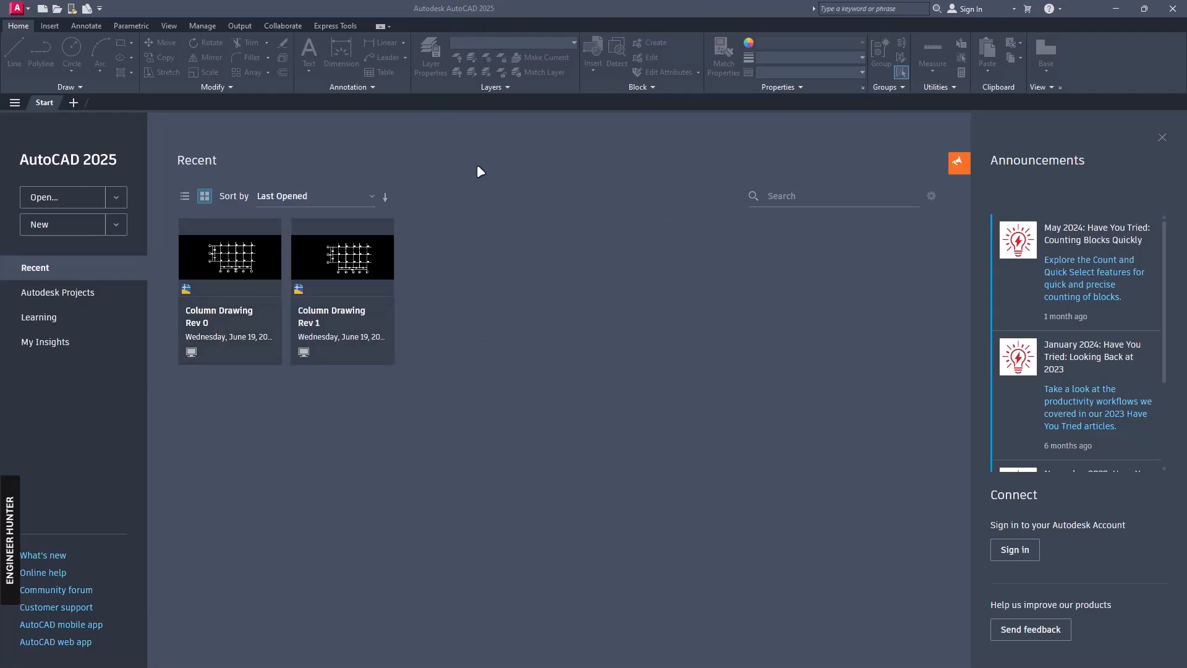
{"action": "mouse_move", "coordinate": [555, 264]}
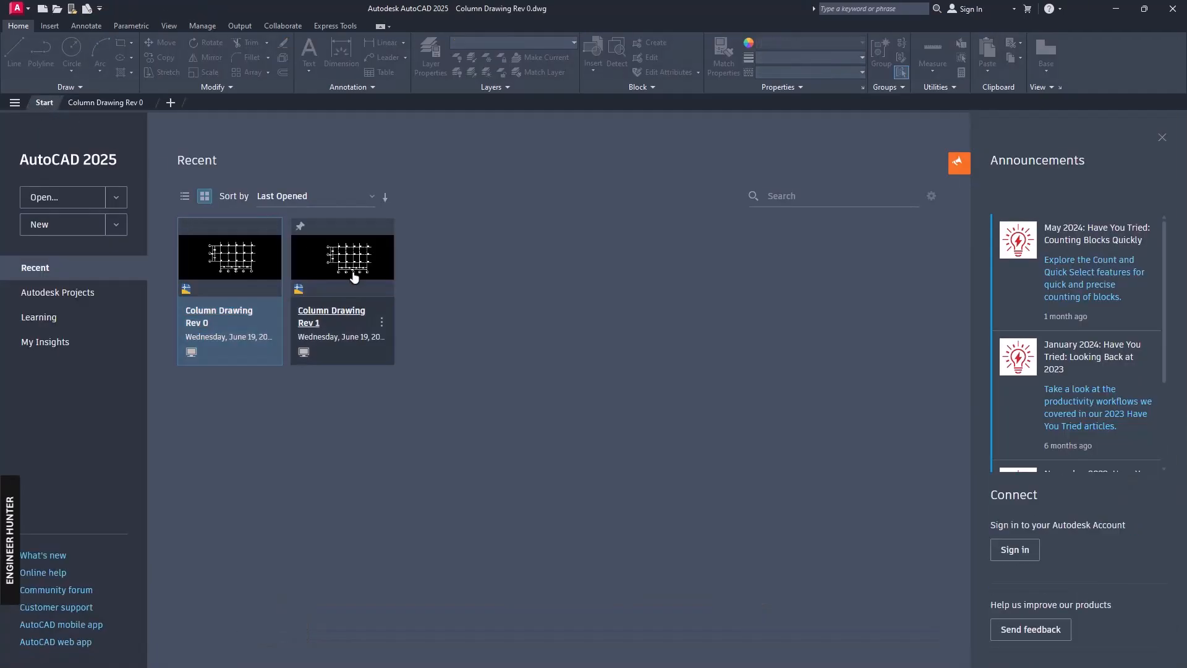
Open Column Drawing Rev 1, flip between Rev 1 and Rev 0, then close Rev 1 leaving Rev 0
{"action": "double_click", "coordinate": [342, 256]}
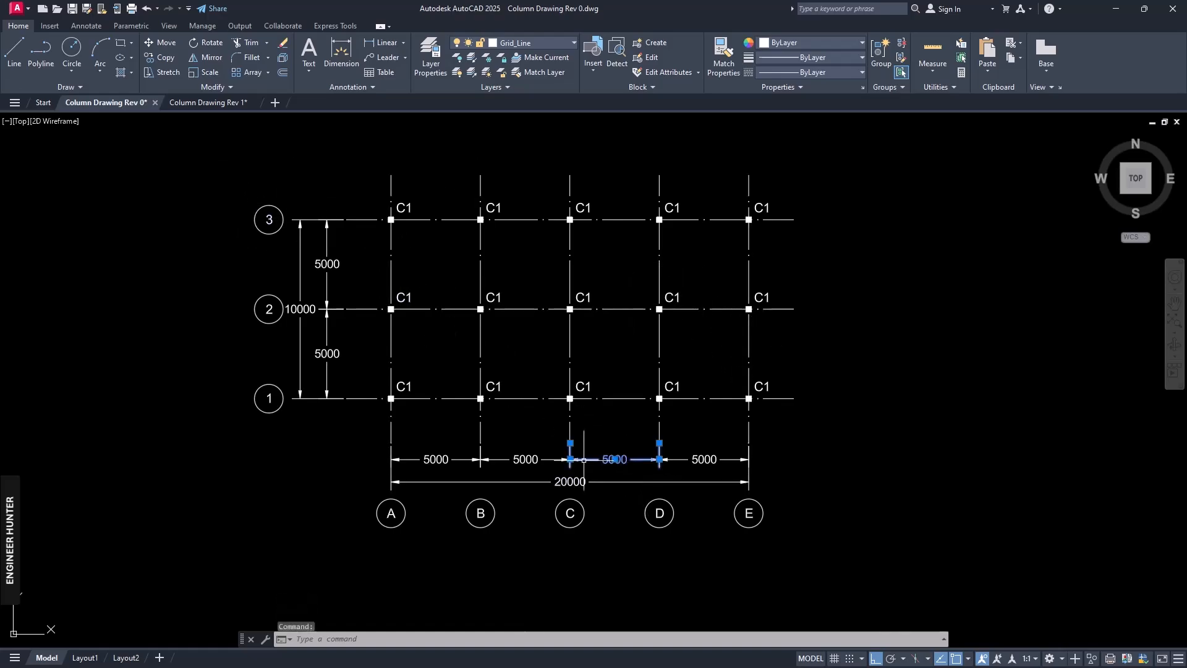
{"action": "left_click", "coordinate": [206, 103]}
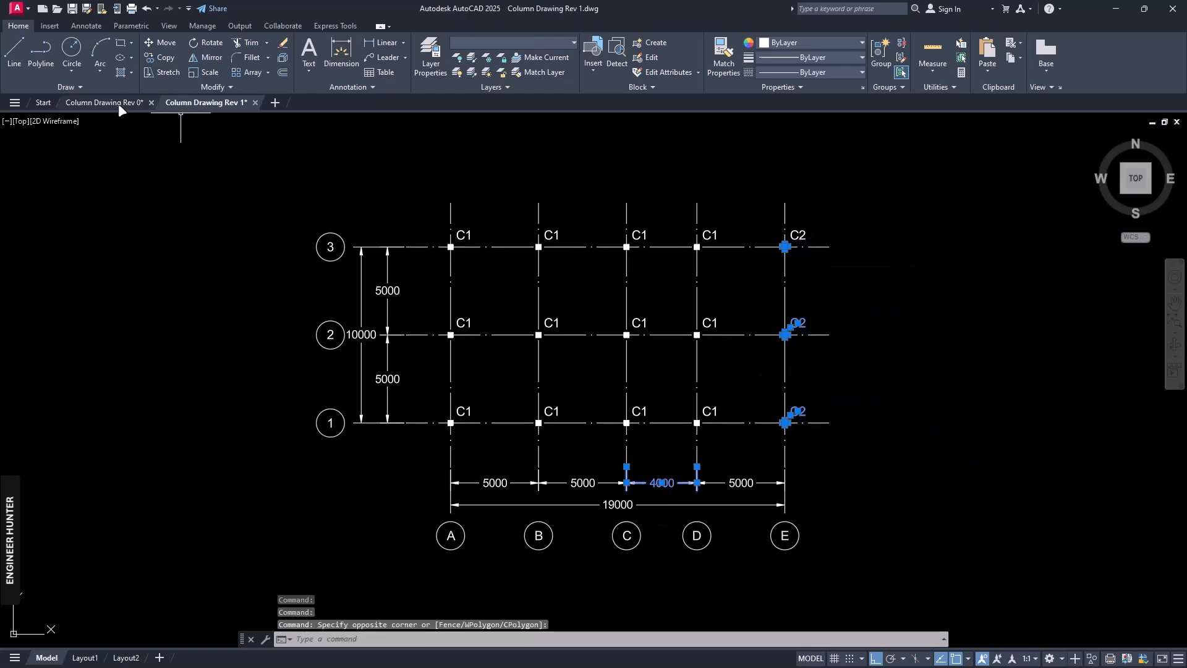
{"action": "left_click", "coordinate": [107, 102]}
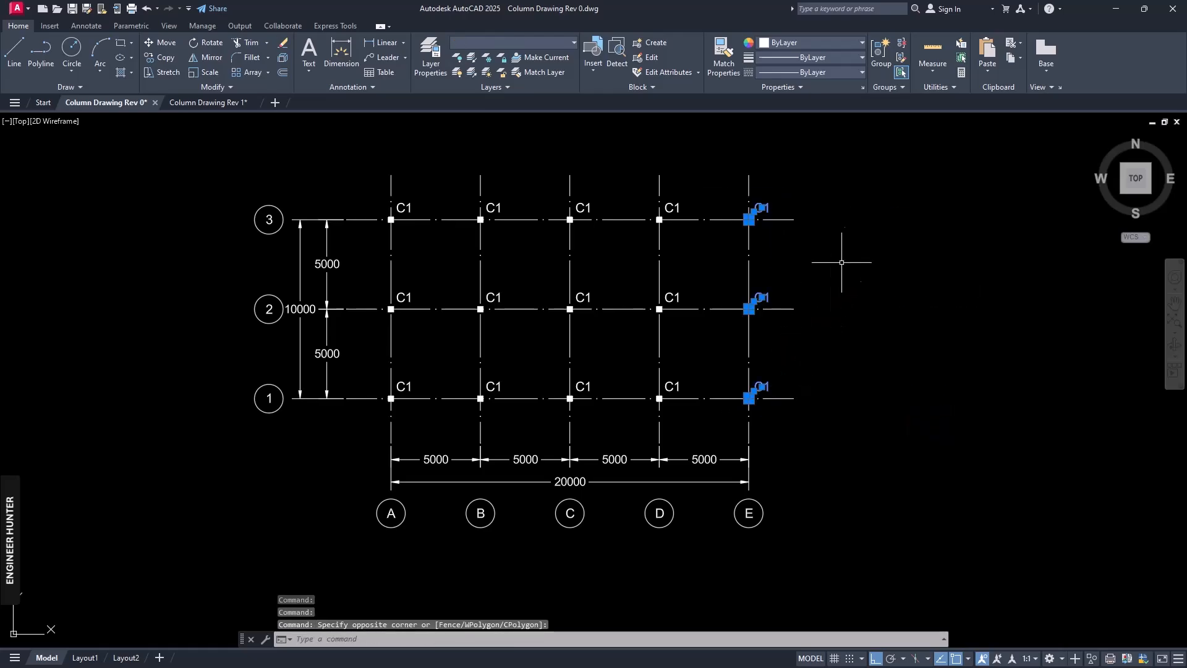
{"action": "left_click", "coordinate": [208, 103]}
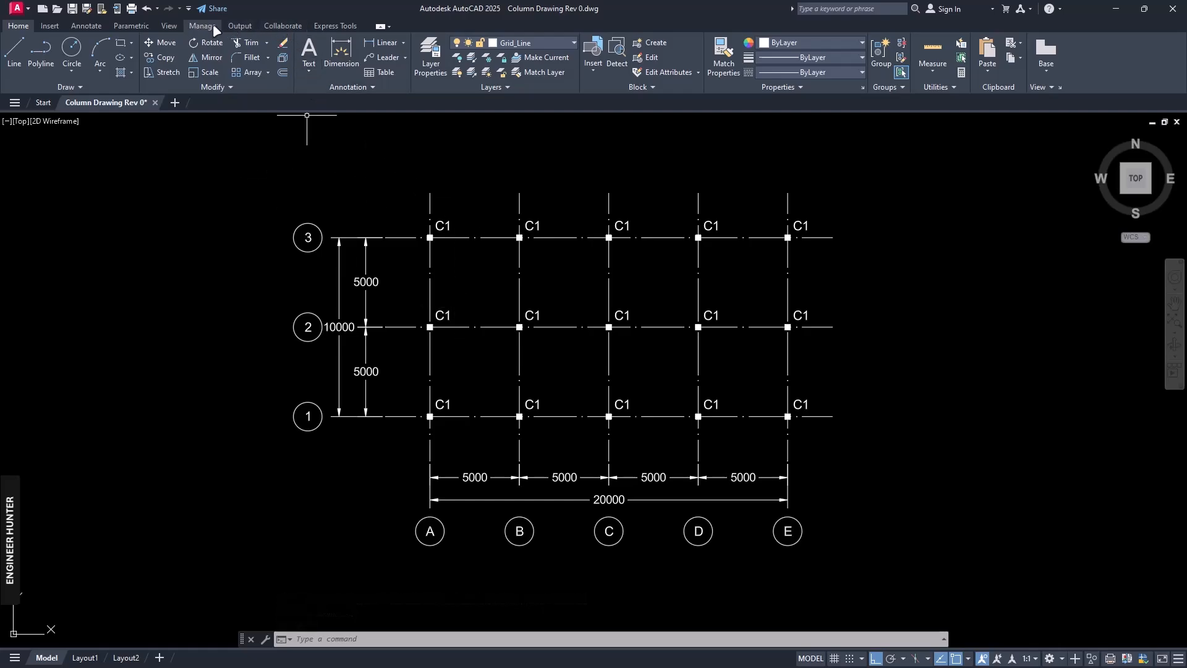
Run DWG Compare from Collaborate against Column Drawing Rev 1.dwg to get the red/green overlay
{"action": "left_click", "coordinate": [282, 24]}
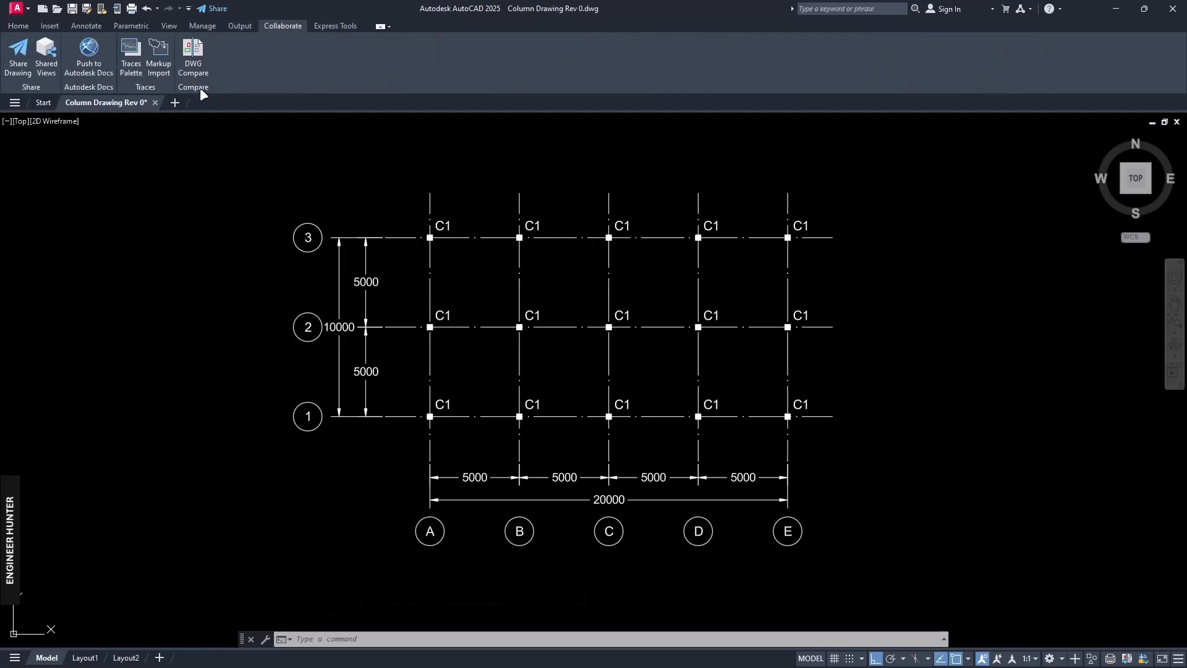
{"action": "mouse_move", "coordinate": [193, 57]}
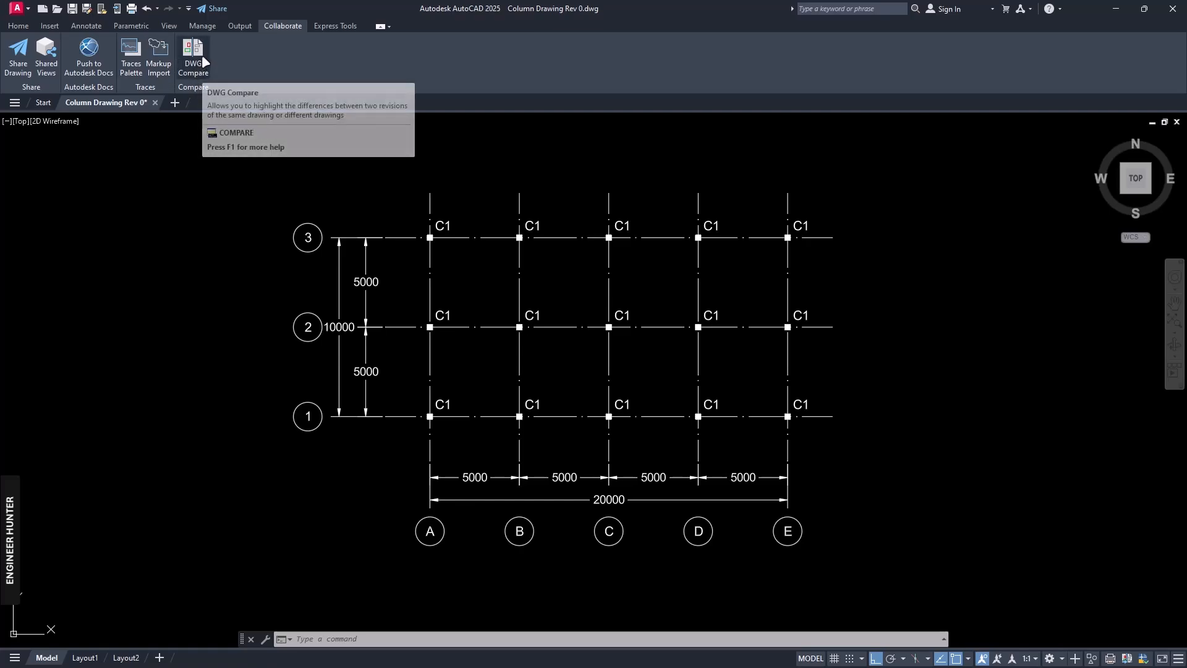
{"action": "left_click", "coordinate": [193, 57]}
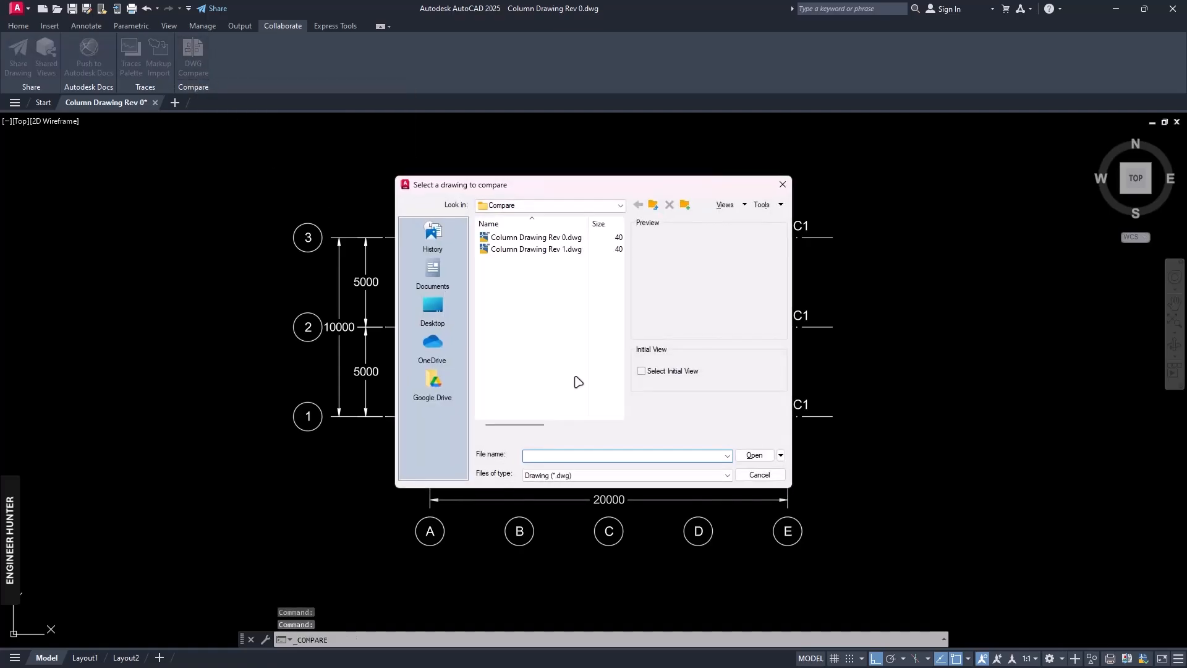
{"action": "left_click", "coordinate": [536, 249]}
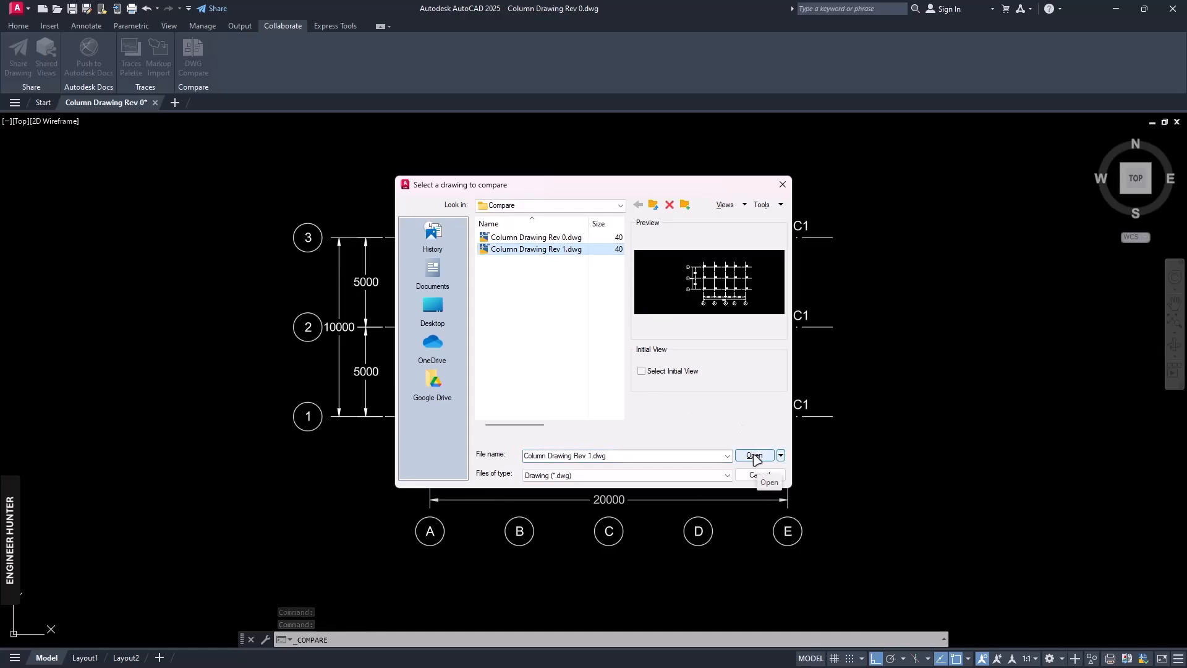
{"action": "left_click", "coordinate": [753, 456]}
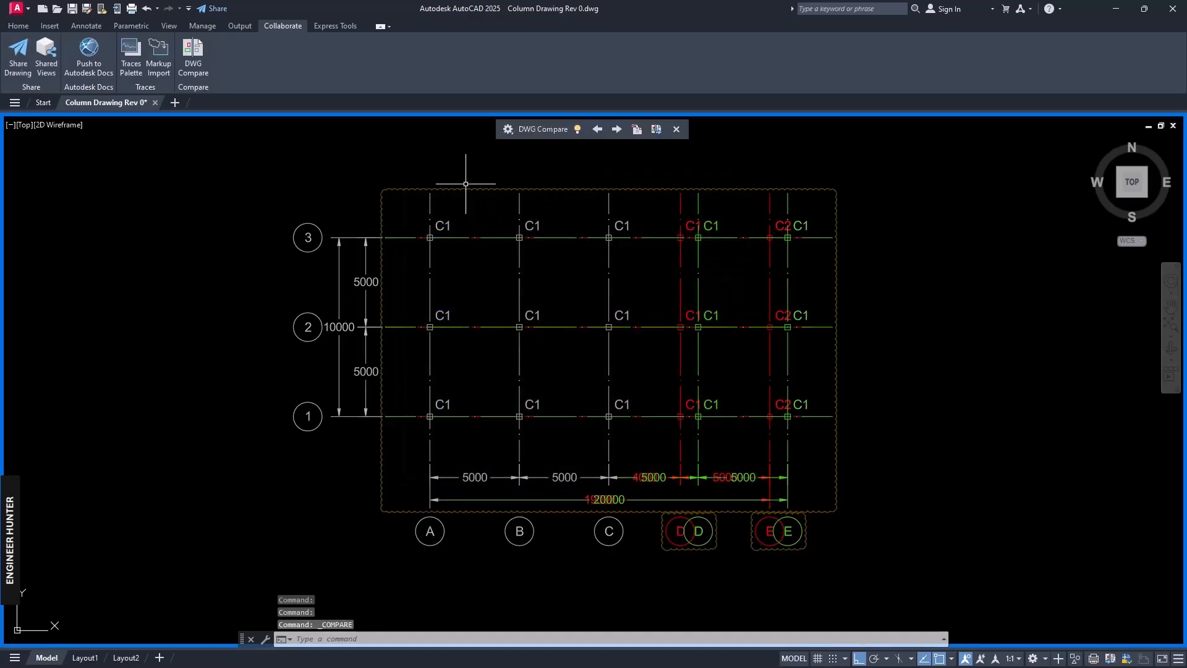
{"action": "mouse_move", "coordinate": [682, 210]}
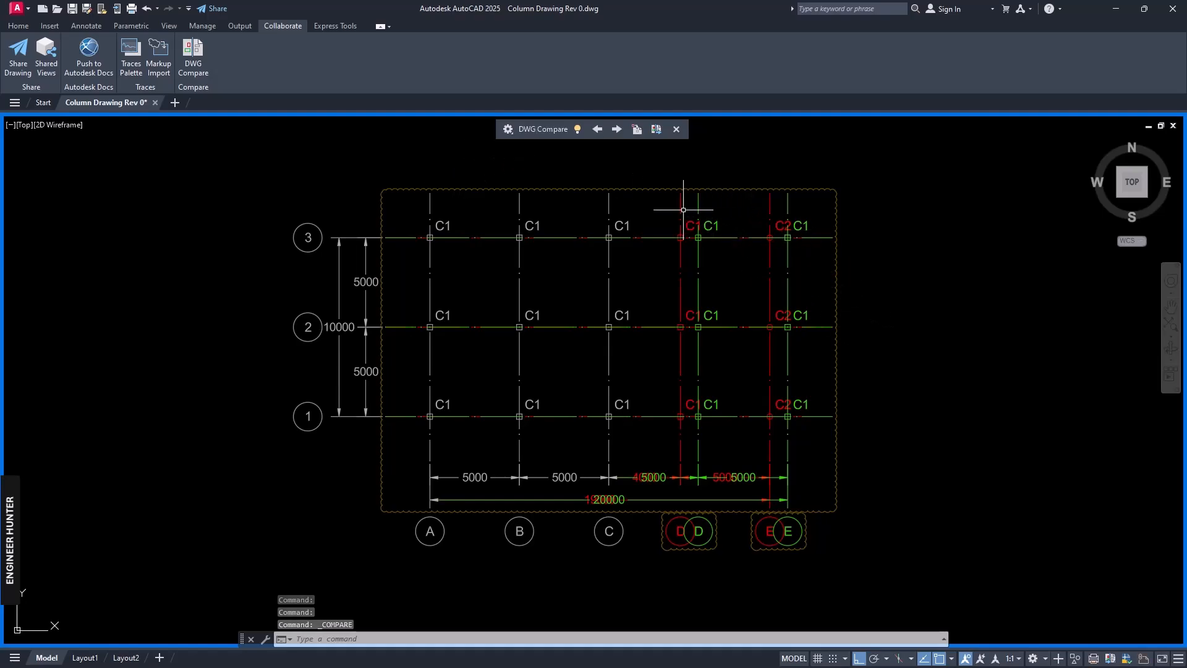
{"action": "mouse_move", "coordinate": [747, 437]}
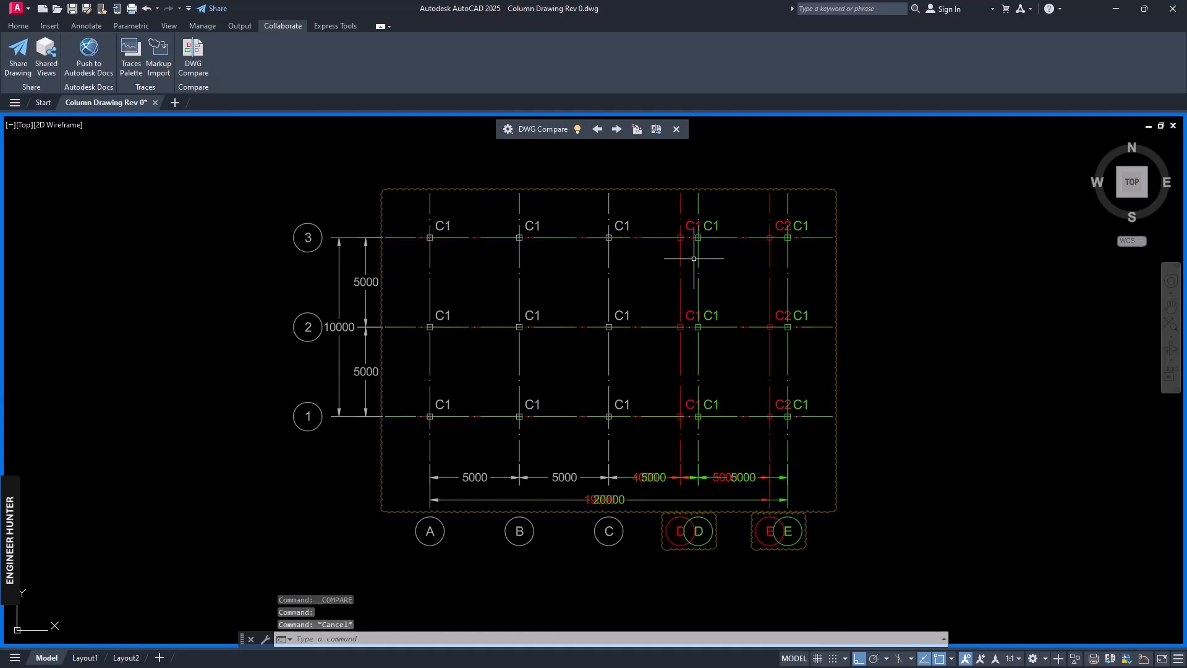
{"action": "mouse_move", "coordinate": [698, 275]}
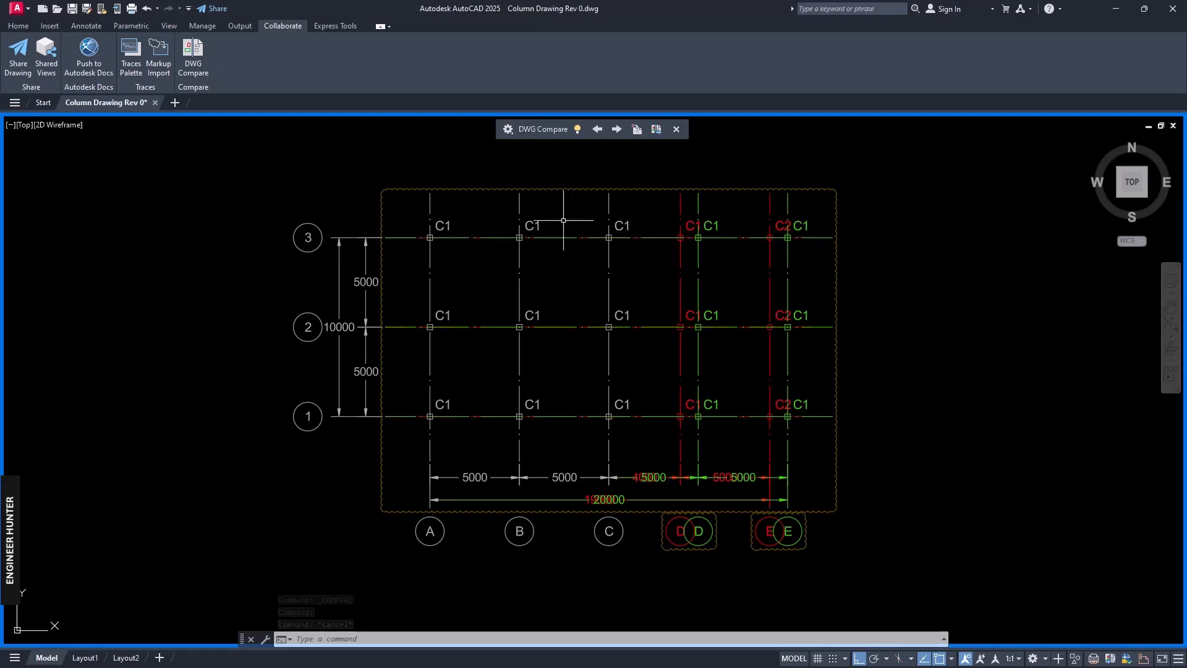
{"action": "left_click", "coordinate": [507, 129]}
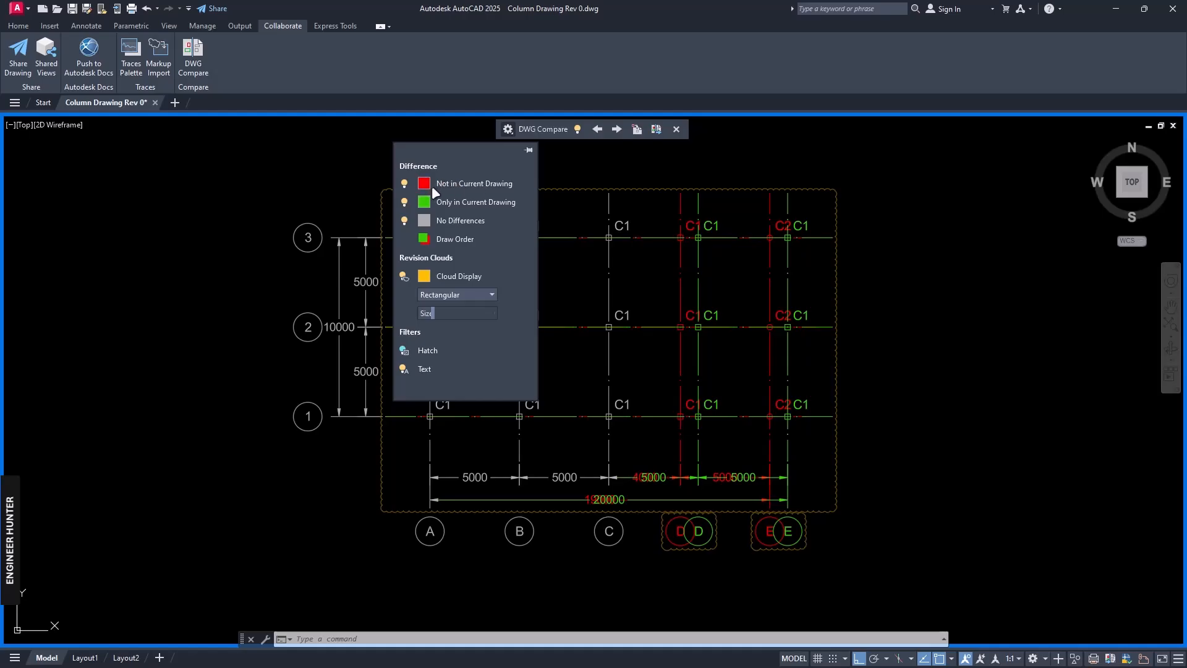
{"action": "mouse_move", "coordinate": [473, 183]}
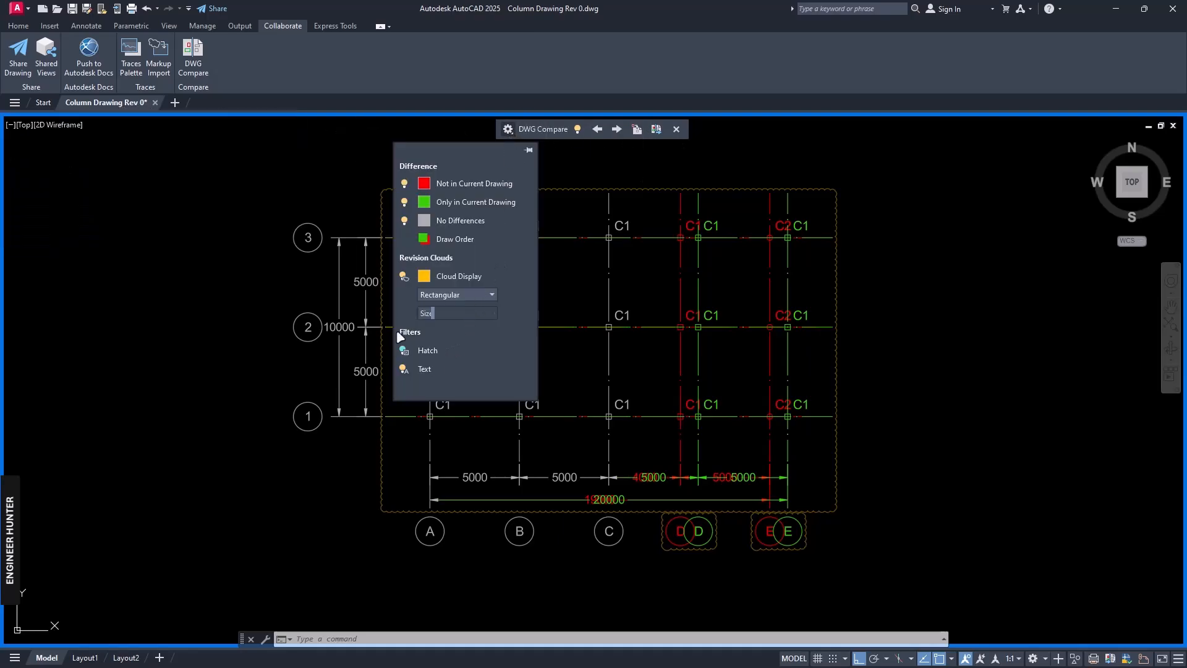
{"action": "mouse_move", "coordinate": [503, 289]}
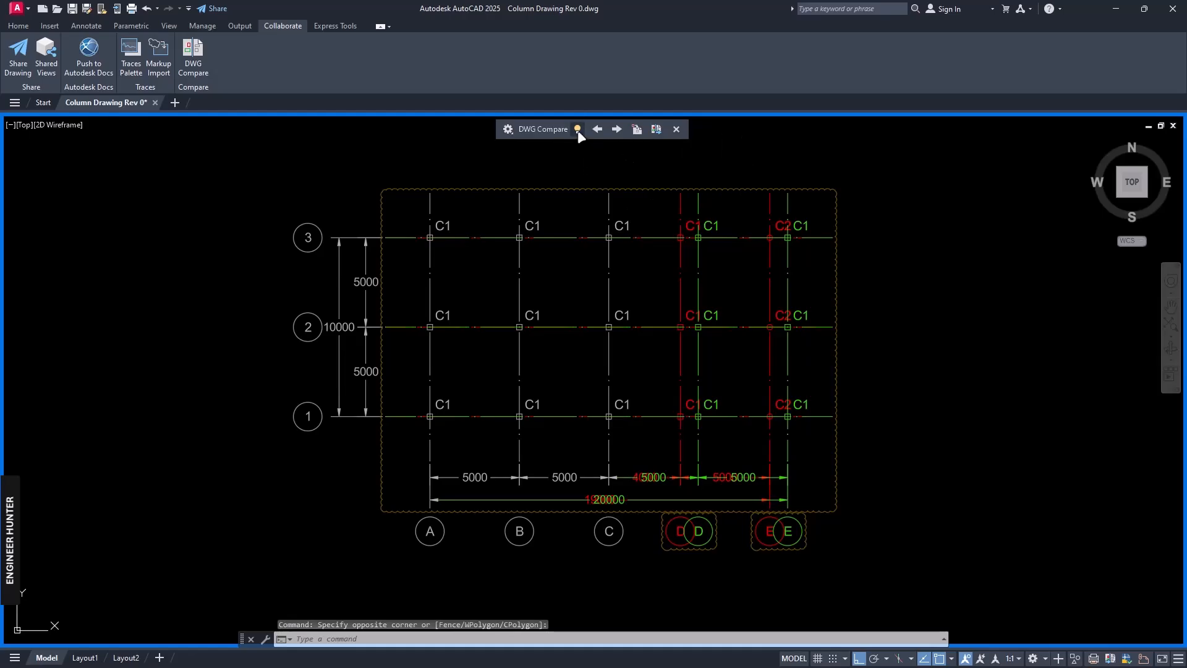
{"action": "left_click", "coordinate": [578, 128]}
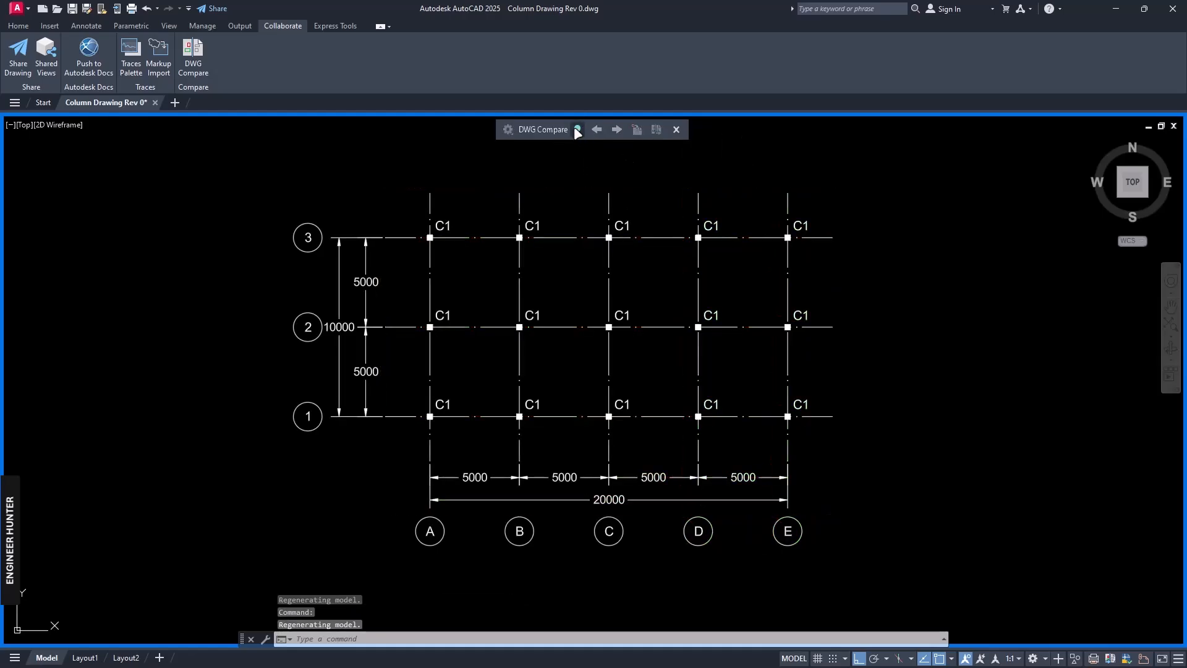
{"action": "left_click", "coordinate": [575, 130]}
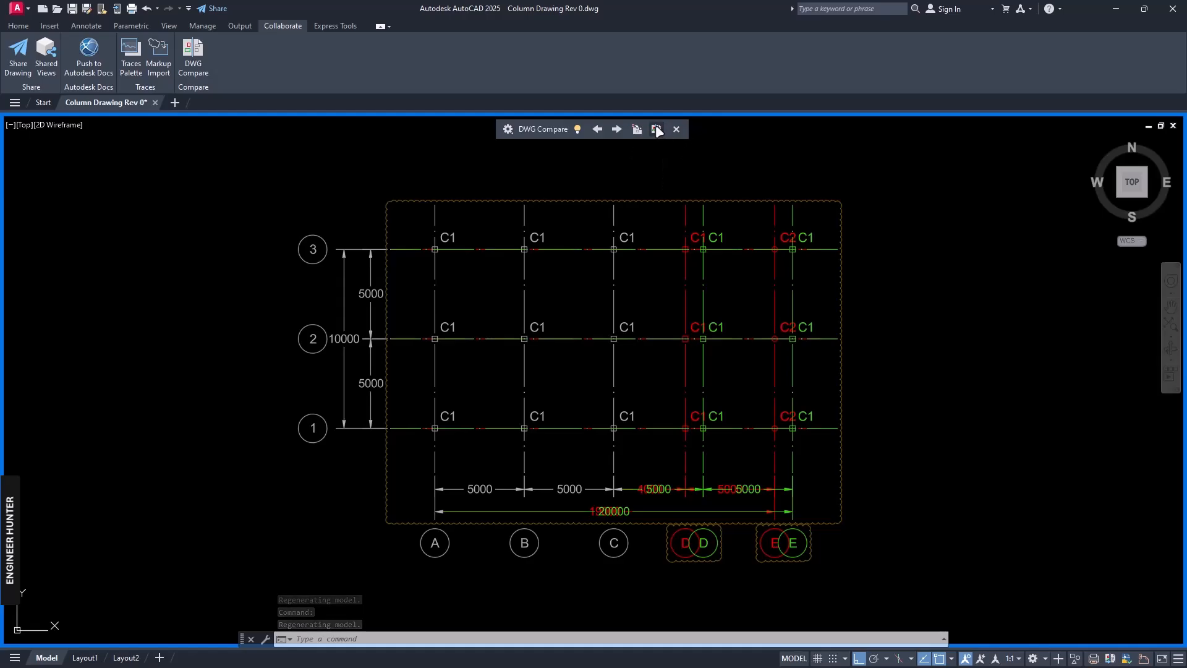
Export the comparison snapshot and open Compare_Column Drawing Rev 0 vs Column Drawing Rev 1.dwg
{"action": "left_click", "coordinate": [637, 129]}
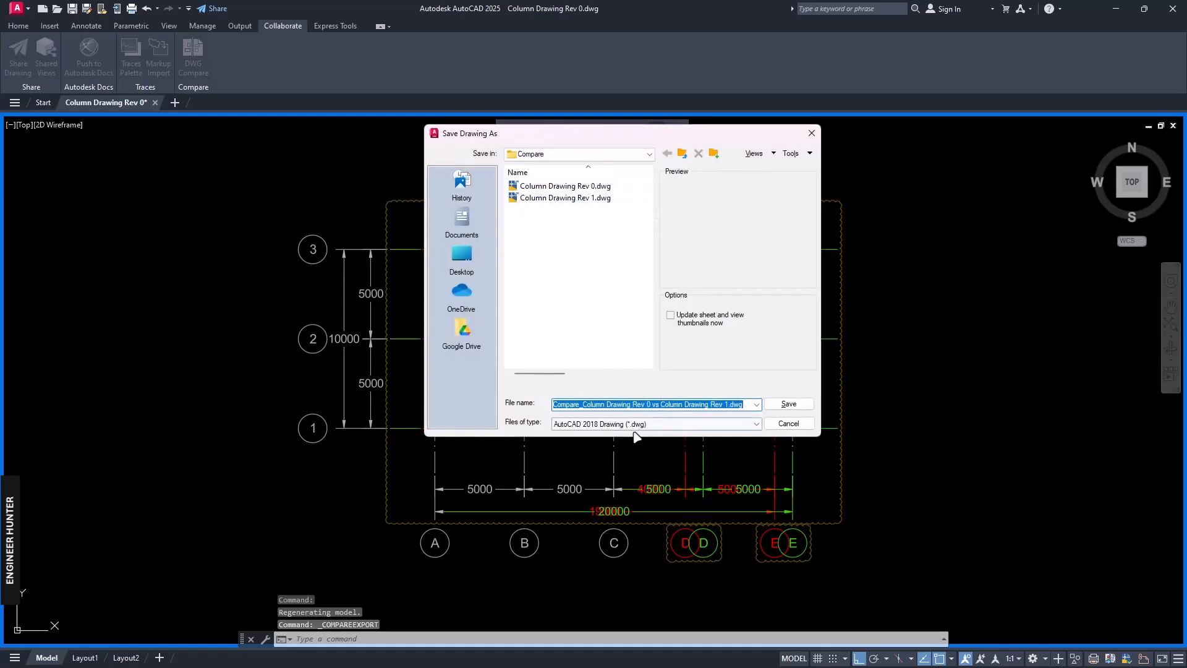
{"action": "left_click", "coordinate": [788, 403]}
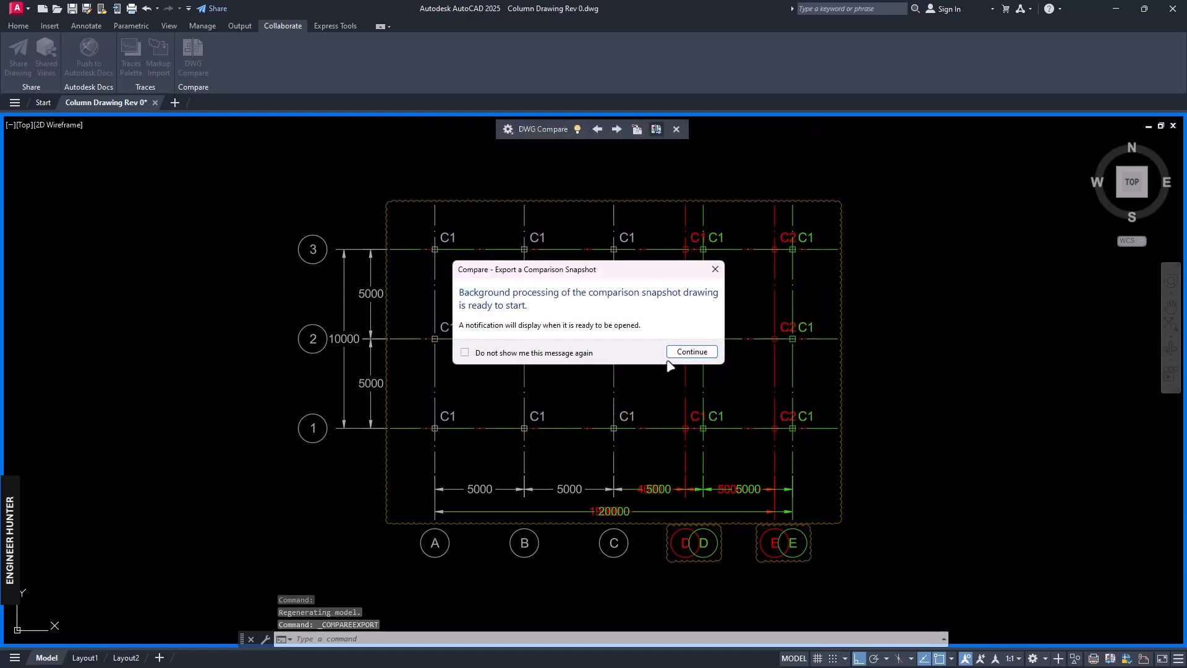
{"action": "left_click", "coordinate": [690, 351]}
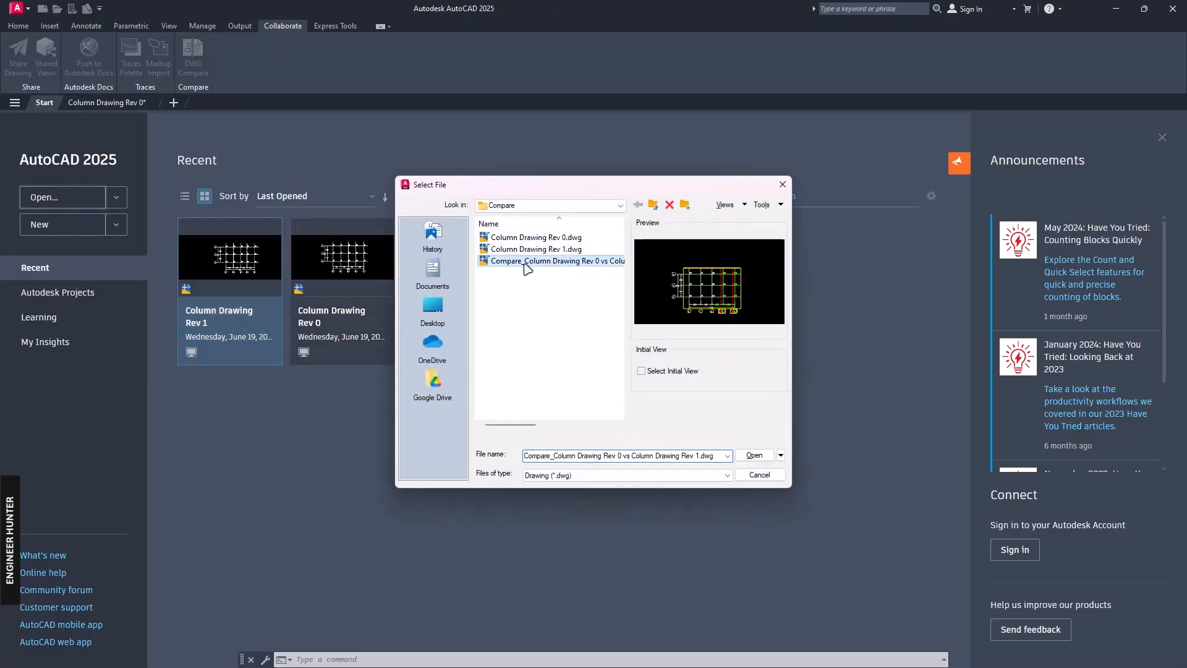
{"action": "left_click", "coordinate": [754, 455]}
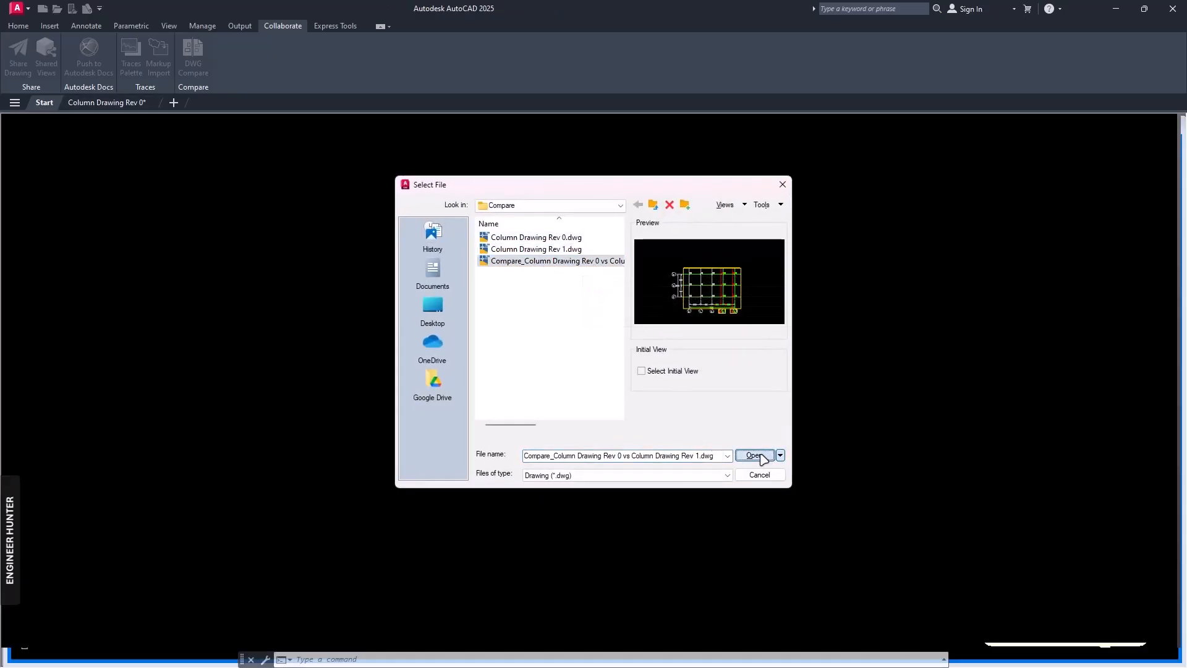
{"action": "left_click", "coordinate": [755, 455]}
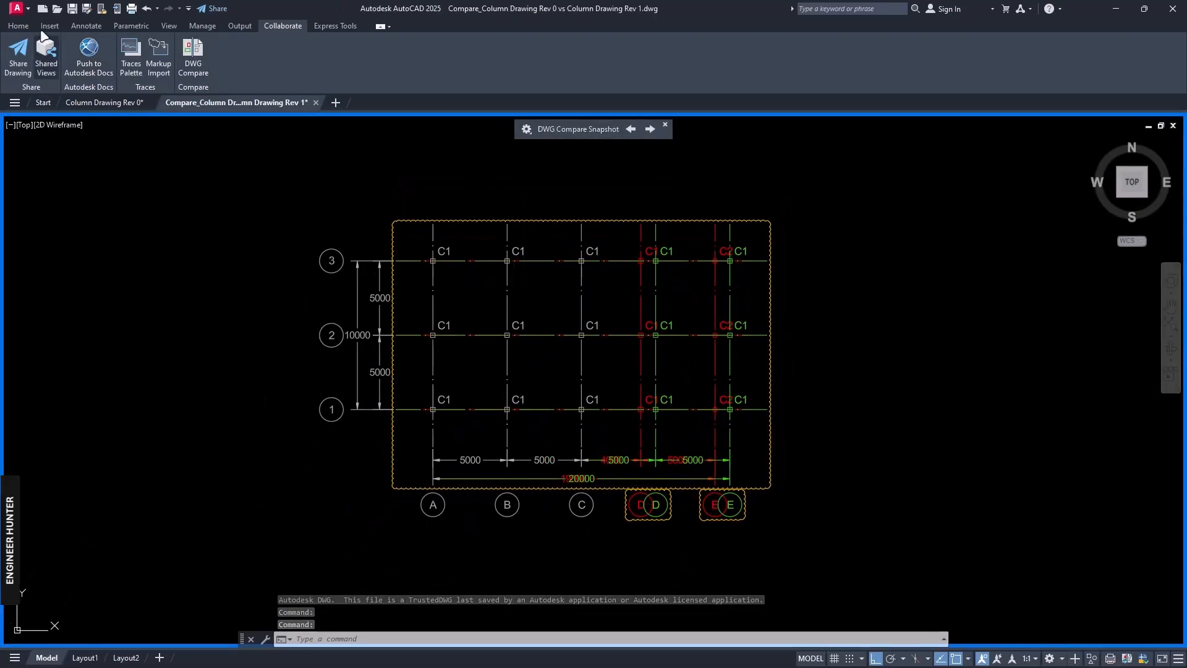
Review the snapshot's DWG1/DWG2 layers in the Layer list, then return to Column Drawing Rev 0
{"action": "left_click", "coordinate": [17, 24]}
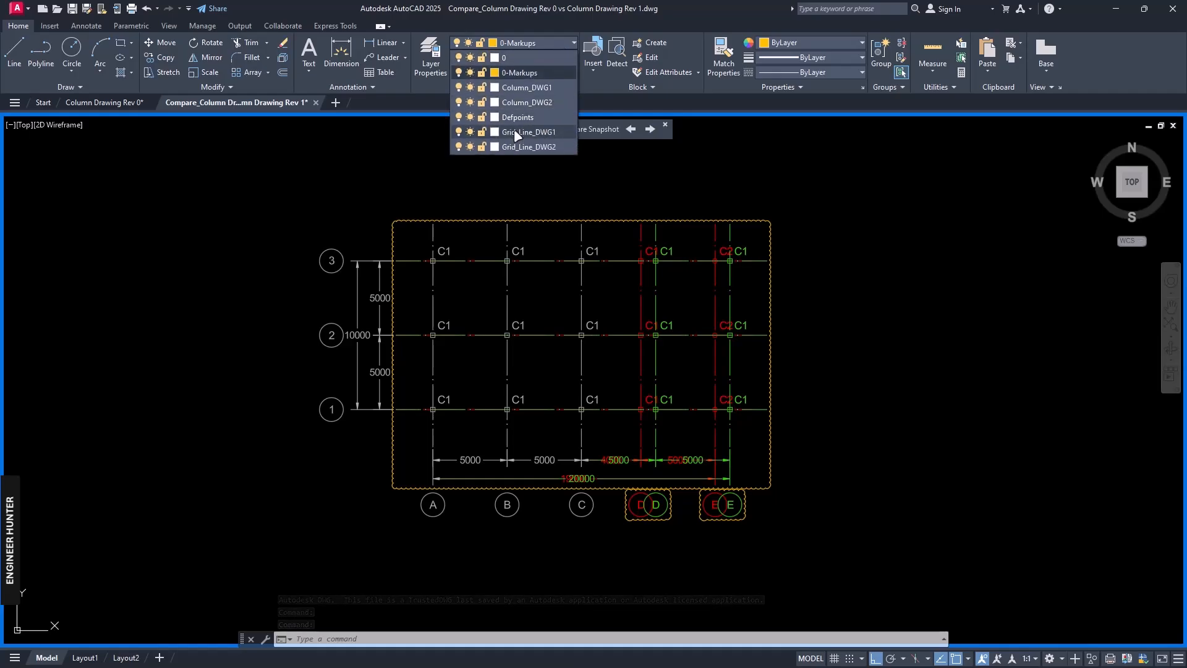
{"action": "left_click", "coordinate": [814, 318]}
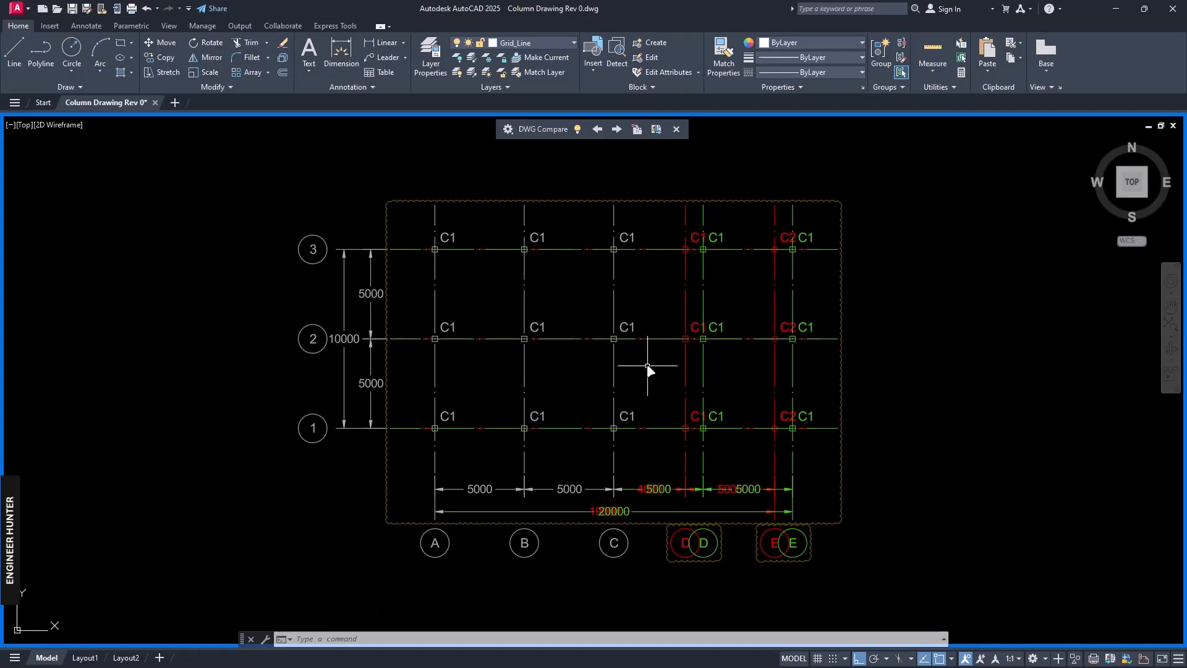
{"action": "mouse_move", "coordinate": [636, 417]}
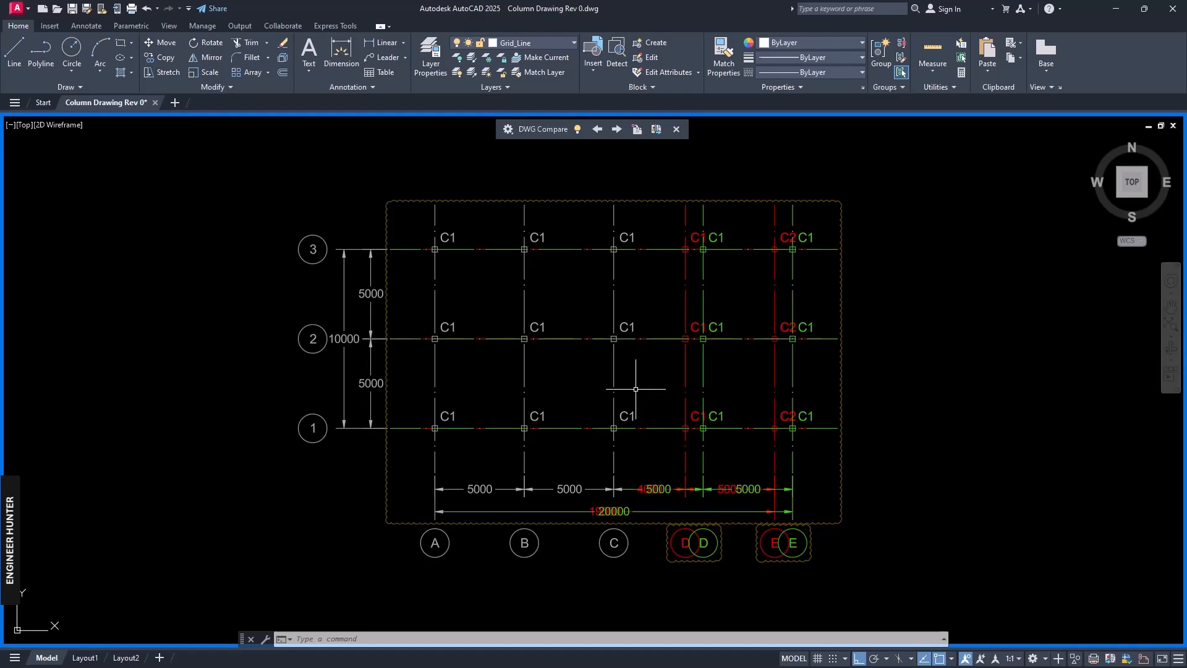
{"action": "mouse_move", "coordinate": [619, 387]}
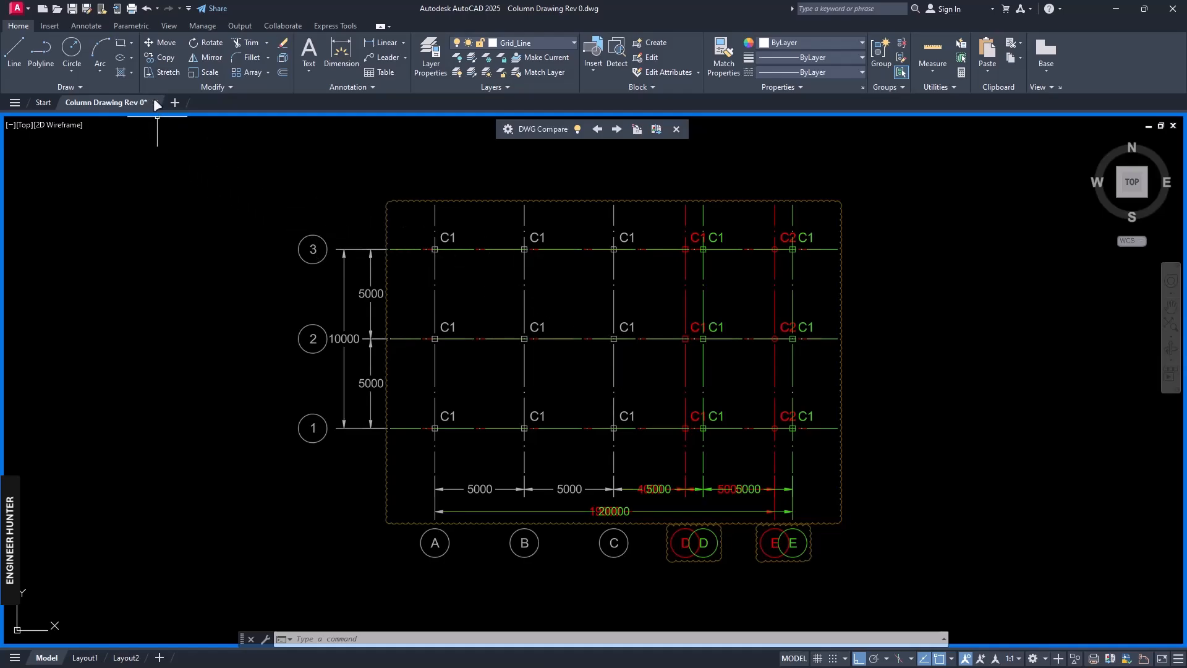
Close Column Drawing Rev 0, answering No to saving changes
{"action": "left_click", "coordinate": [156, 103]}
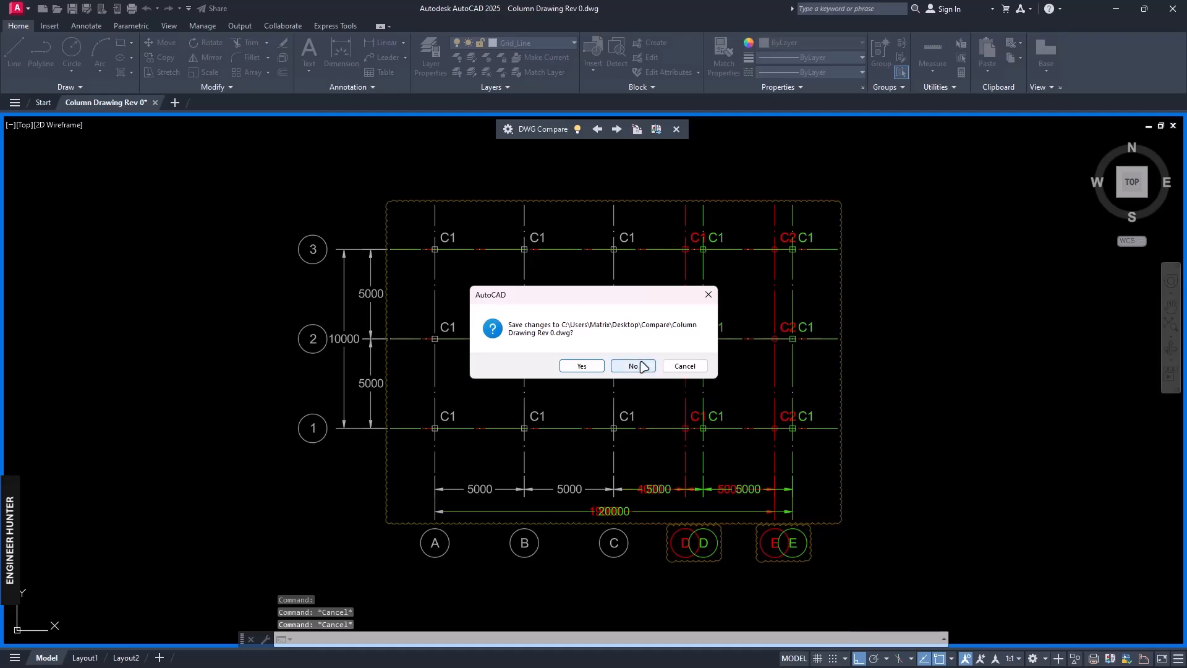
{"action": "left_click", "coordinate": [630, 366]}
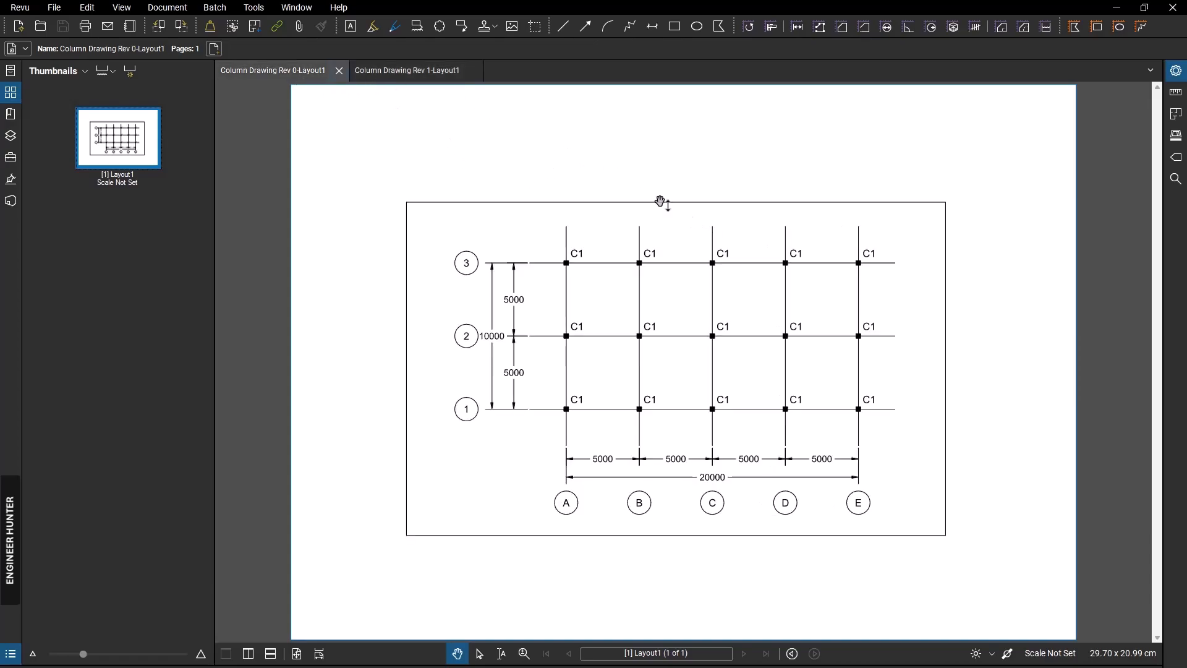
{"action": "mouse_move", "coordinate": [282, 77]}
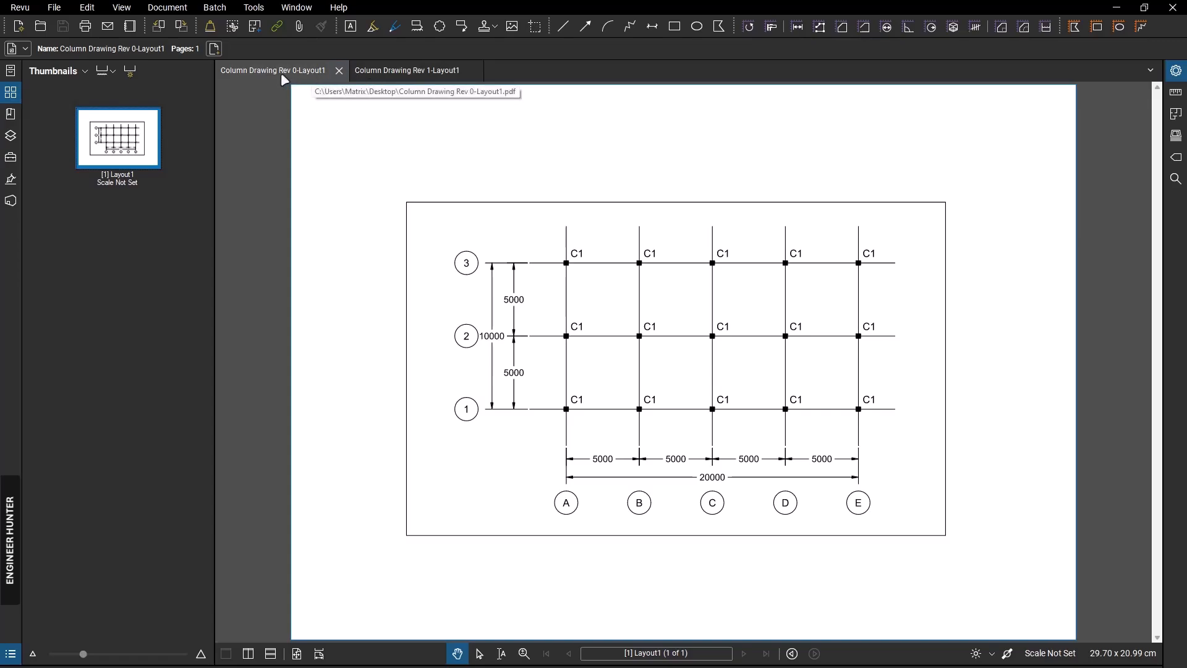
View the Rev 1-Layout1 and Rev 0-Layout1 PDFs in Revu and bring up the Document menu
{"action": "left_click", "coordinate": [407, 69]}
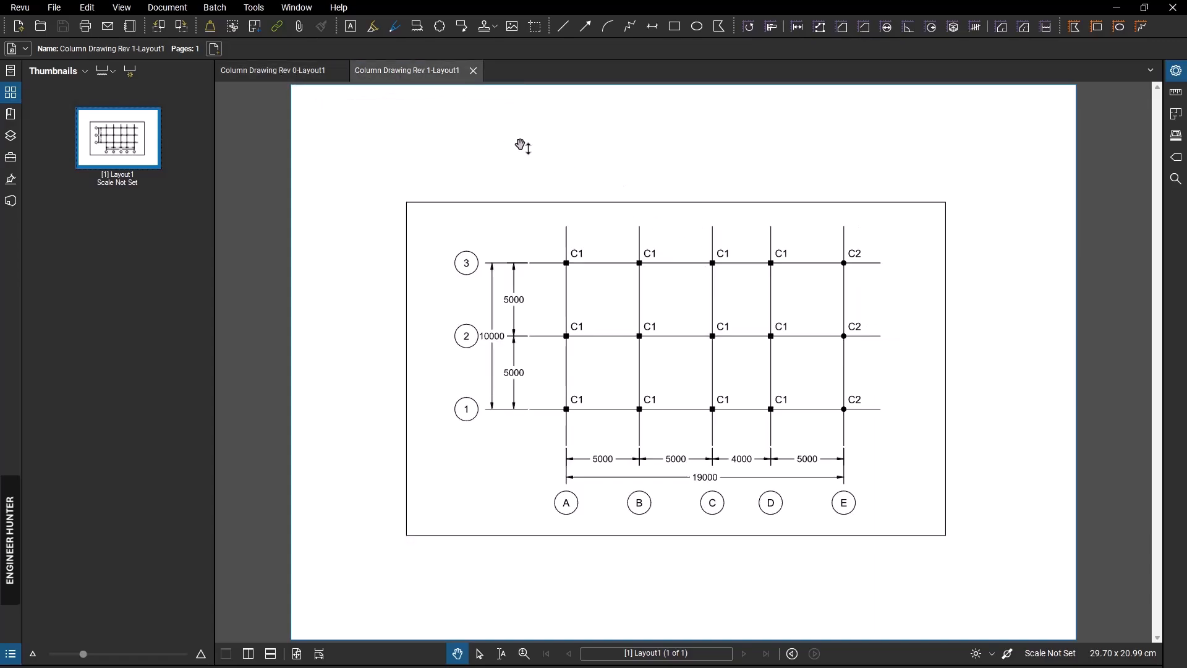
{"action": "left_click", "coordinate": [272, 69]}
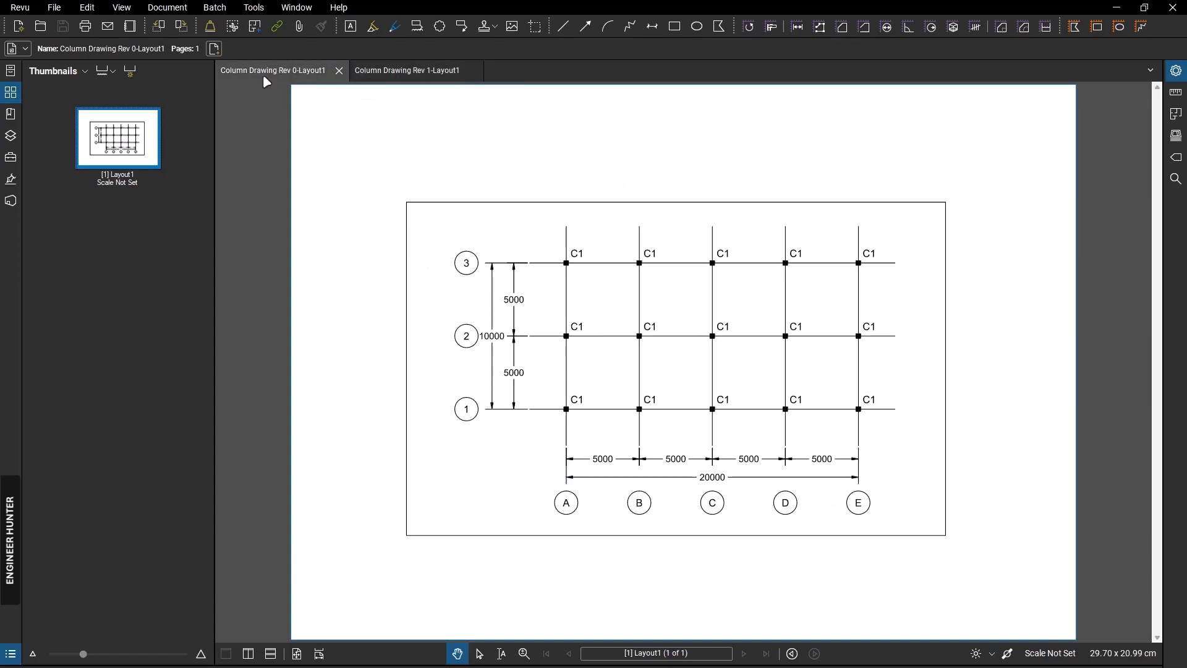
{"action": "left_click", "coordinate": [167, 7]}
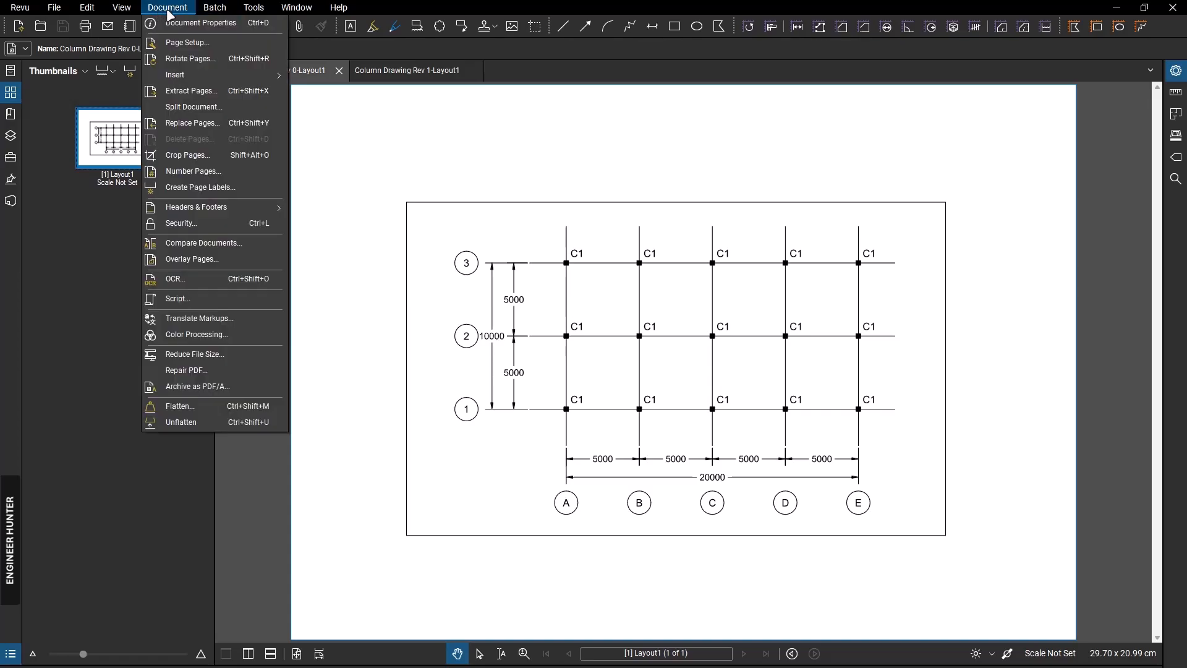
{"action": "mouse_move", "coordinate": [203, 243]}
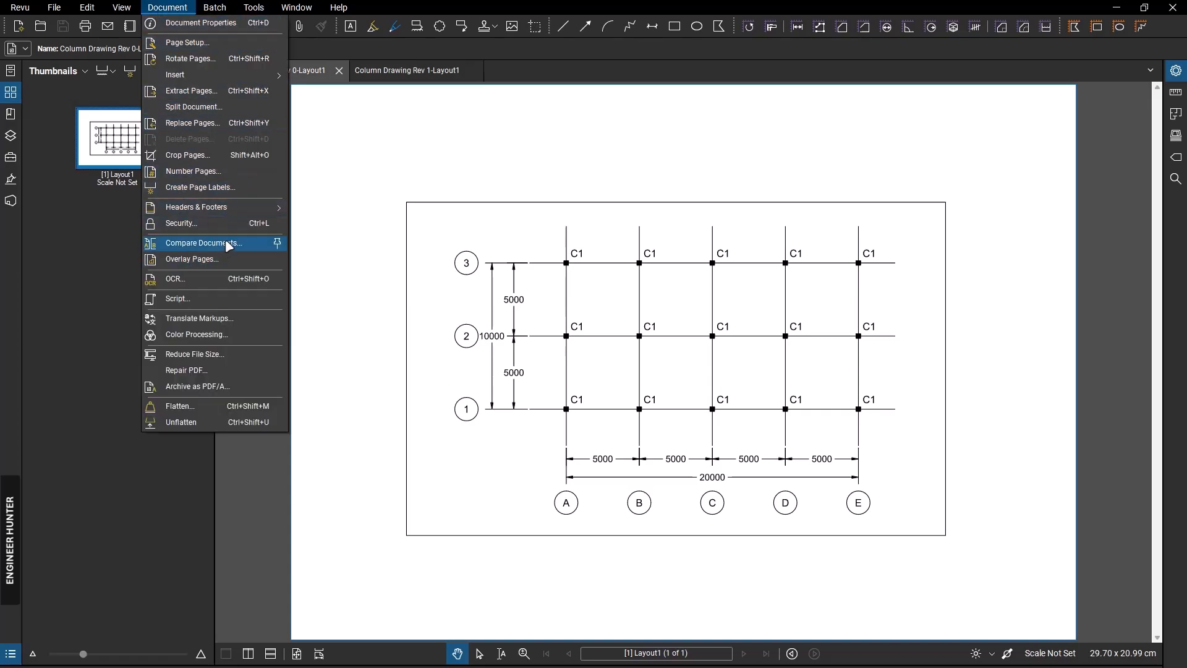
Run Compare Documents with Rev 0 as Document A and Rev 1 as Document B, producing the clouded Diff file
{"action": "left_click", "coordinate": [203, 242]}
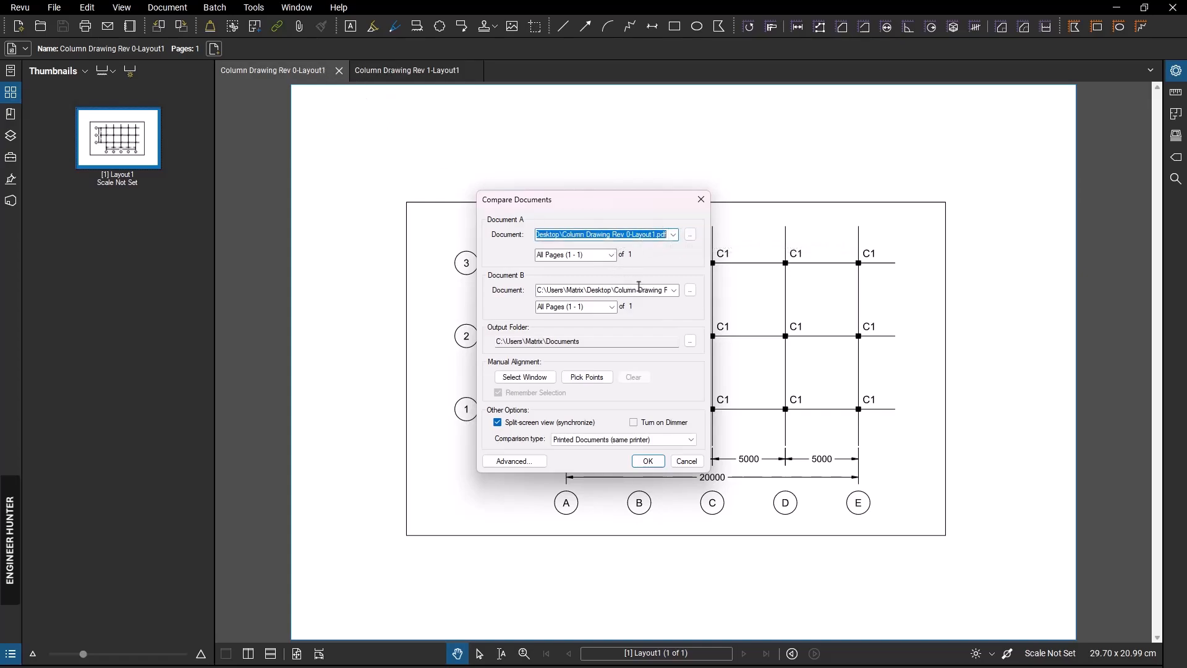
{"action": "left_click", "coordinate": [605, 290]}
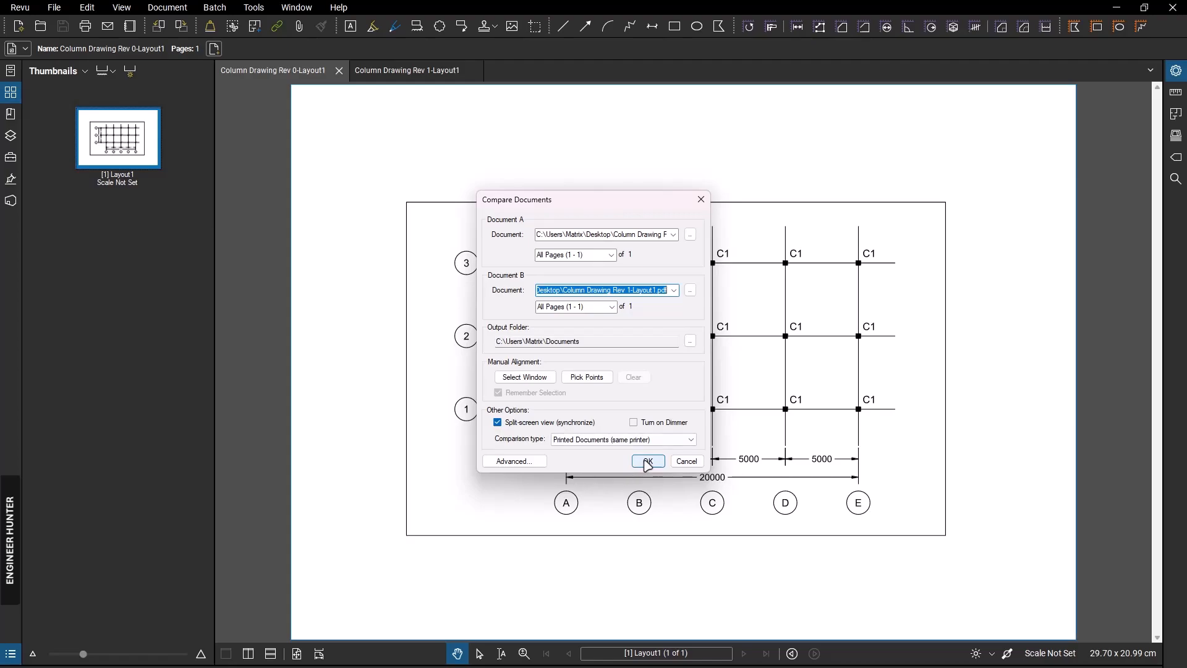
{"action": "left_click", "coordinate": [646, 461]}
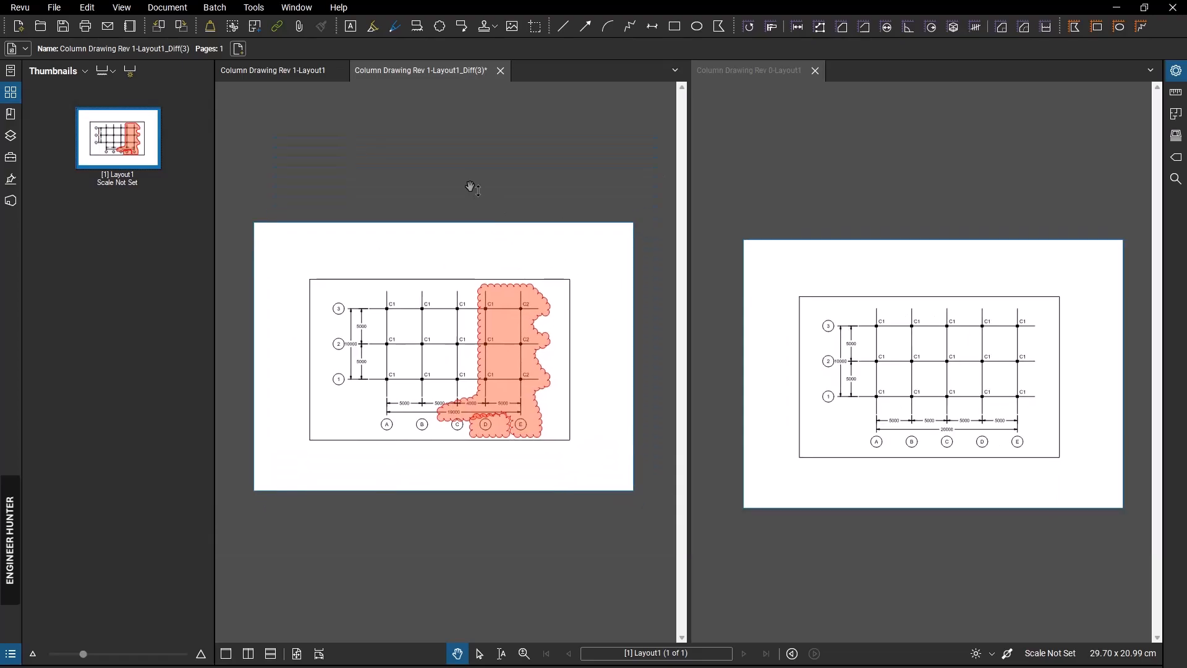
Close the Diff file without saving and start Overlay Pages with Rev 0 red and Rev 1 green
{"action": "left_click", "coordinate": [167, 7]}
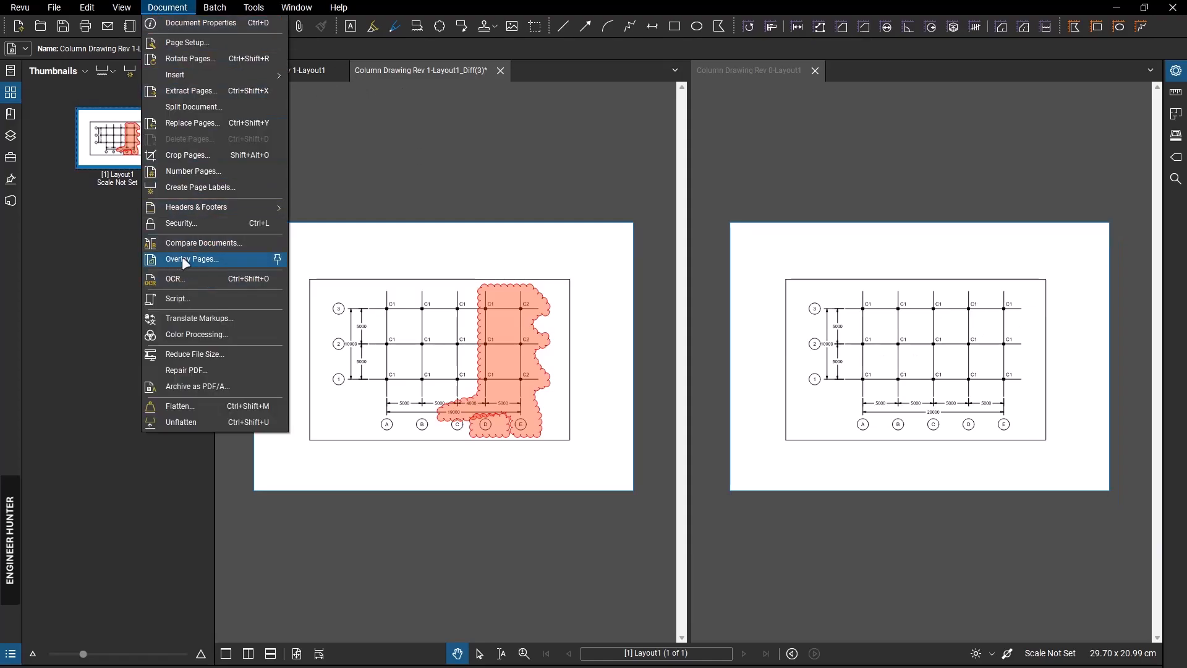
{"action": "left_click", "coordinate": [191, 259]}
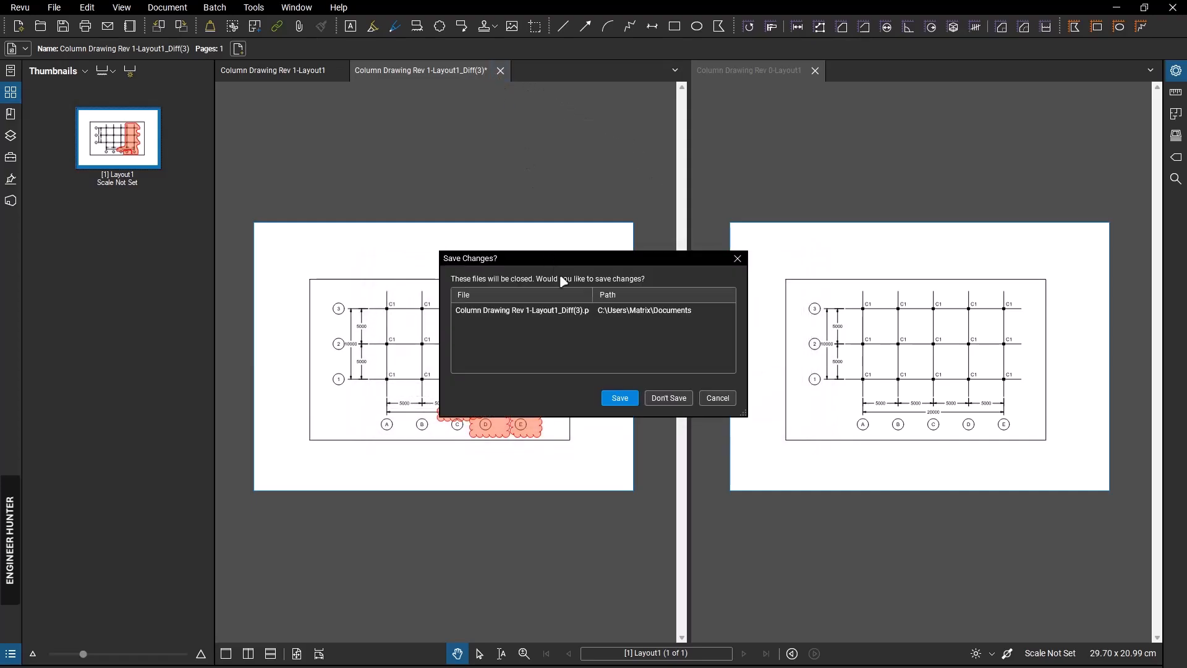
{"action": "left_click", "coordinate": [668, 397]}
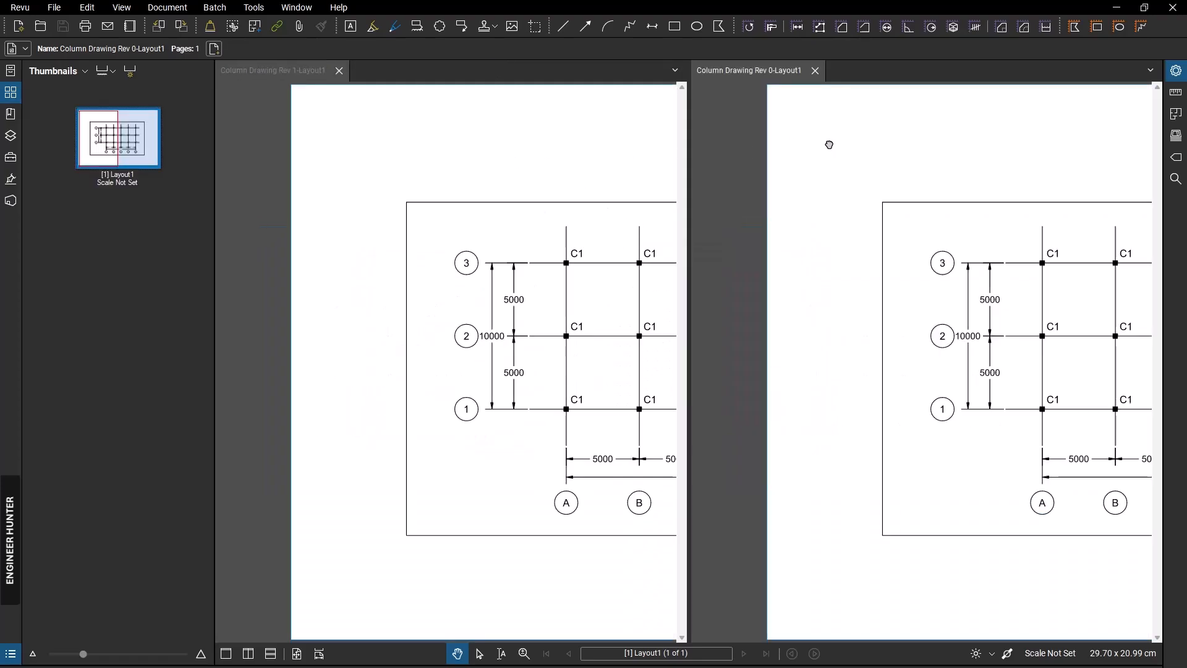
{"action": "left_click", "coordinate": [167, 7]}
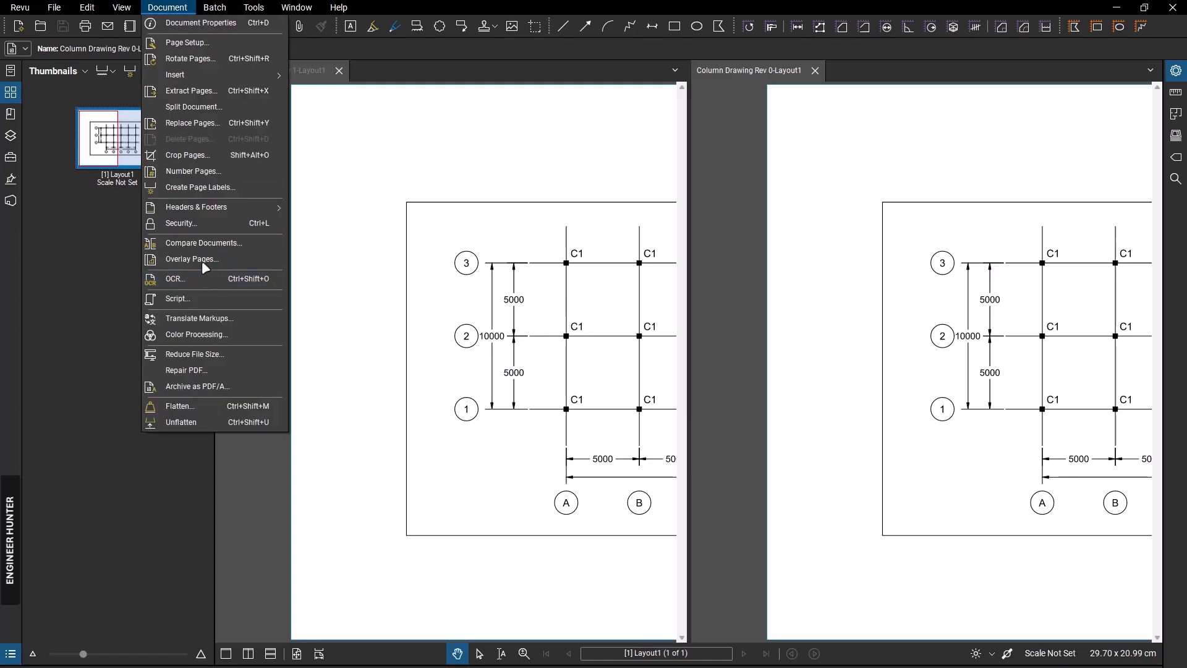
{"action": "left_click", "coordinate": [191, 258]}
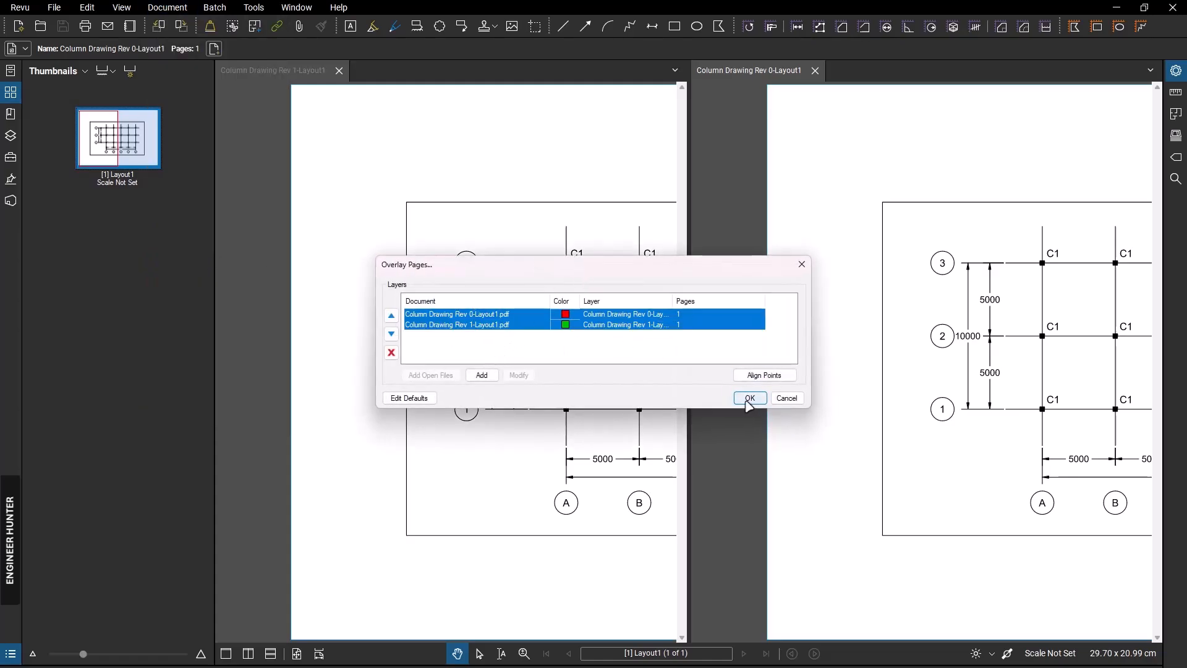
Generate the Overlay document showing Rev 0 gridlines in red and Rev 1 in green
{"action": "left_click", "coordinate": [749, 398]}
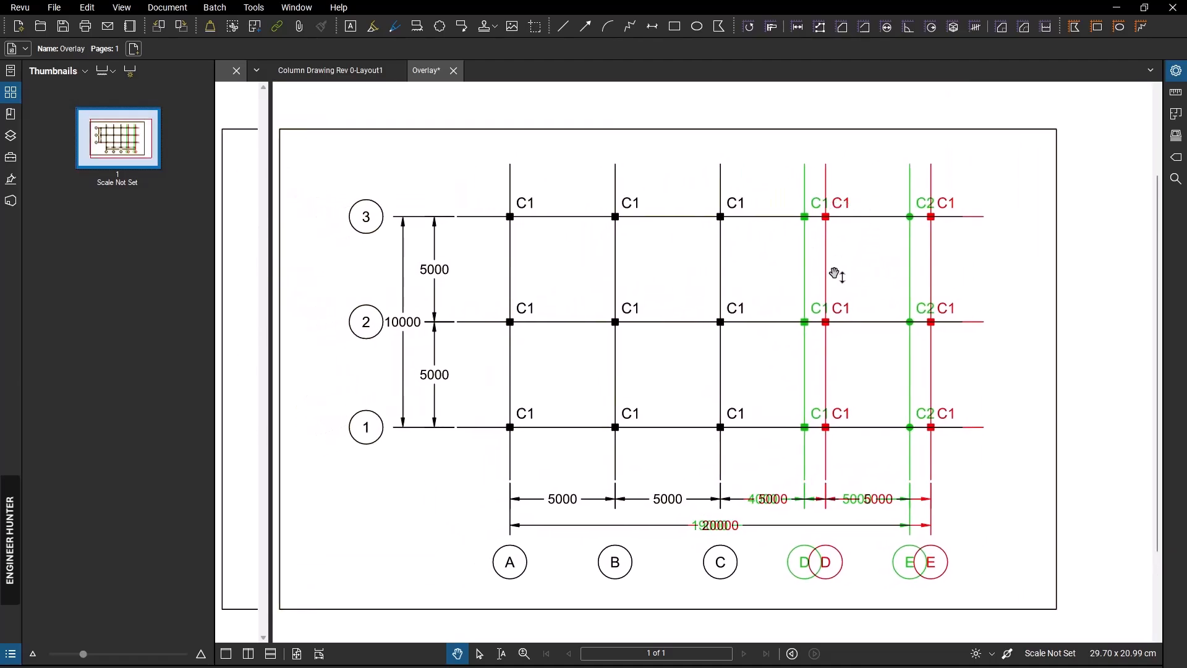
{"action": "mouse_move", "coordinate": [810, 478]}
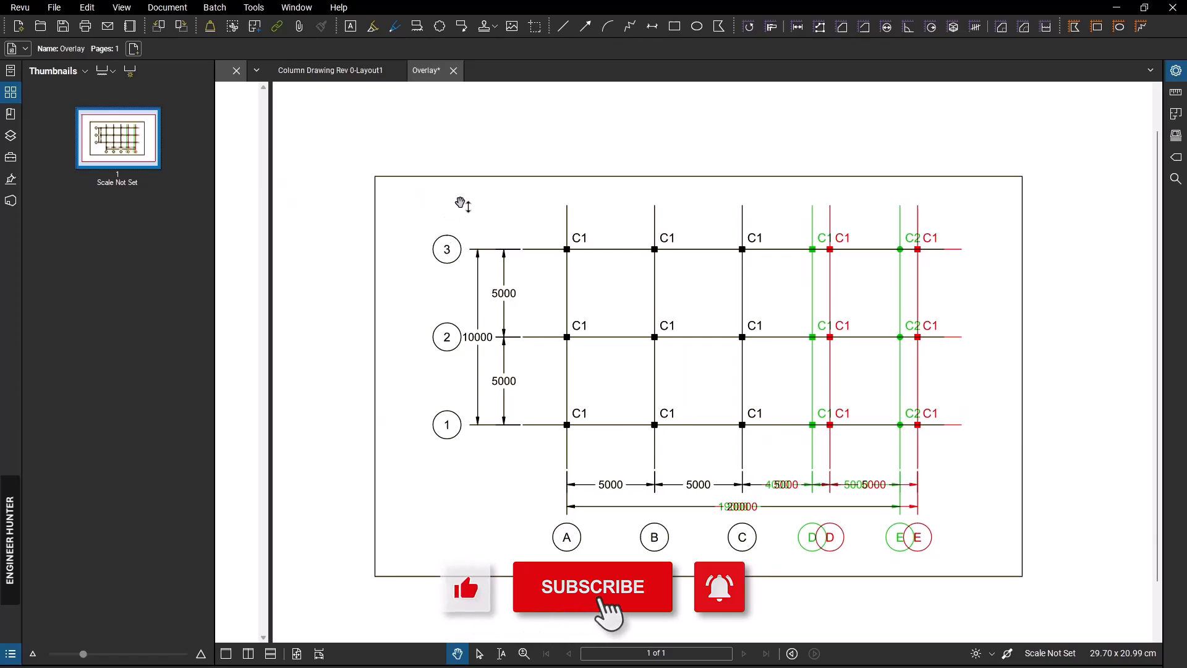
{"action": "left_click", "coordinate": [592, 586]}
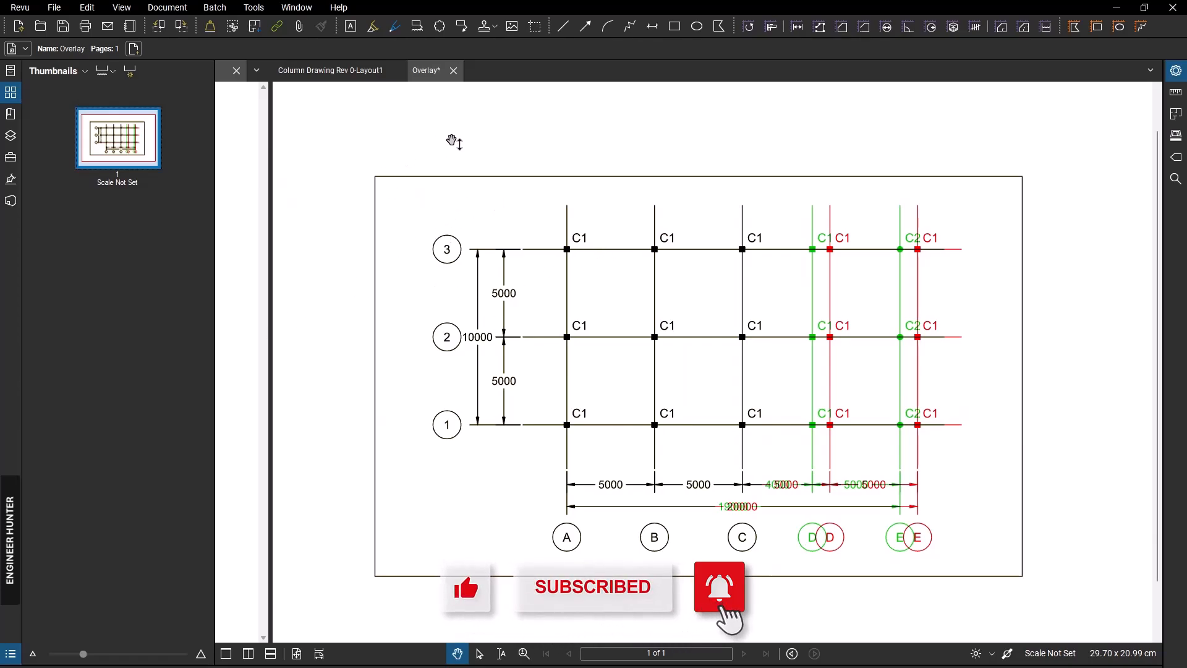
{"action": "left_click", "coordinate": [718, 586]}
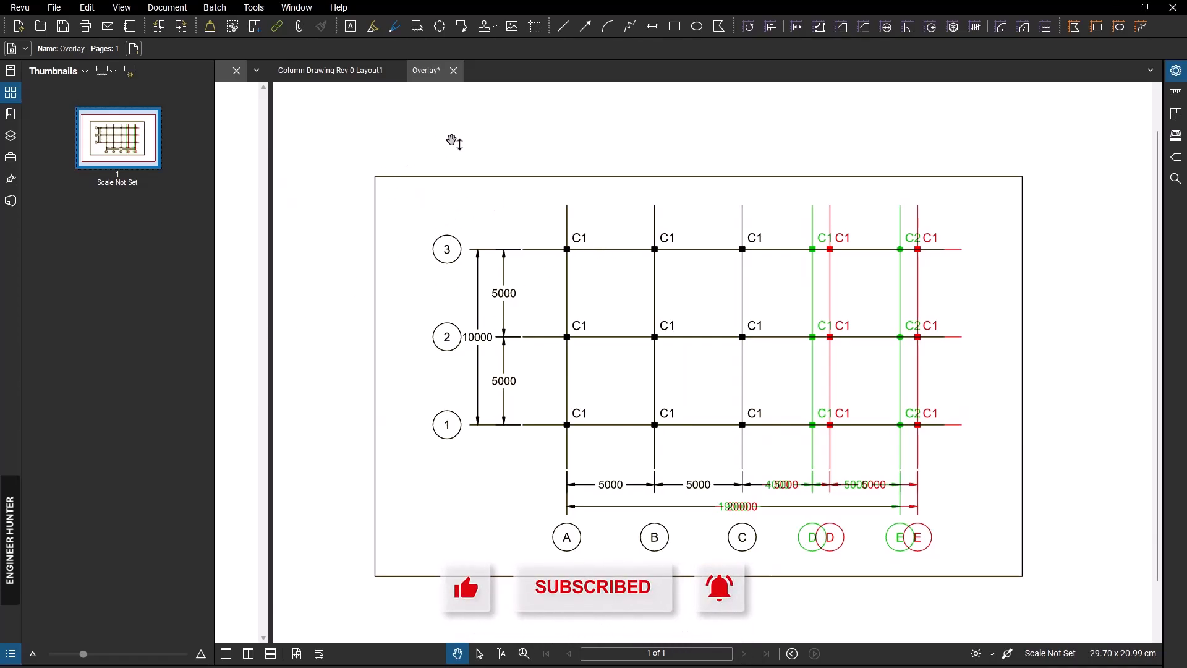